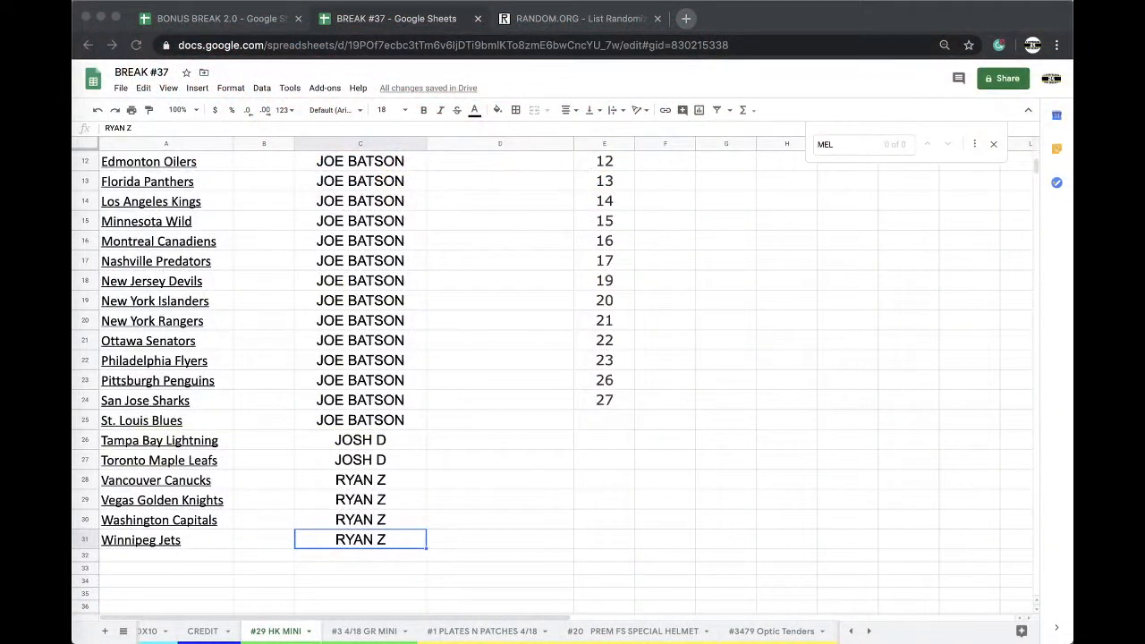
{"action": "mouse_move", "coordinate": [573, 380]}
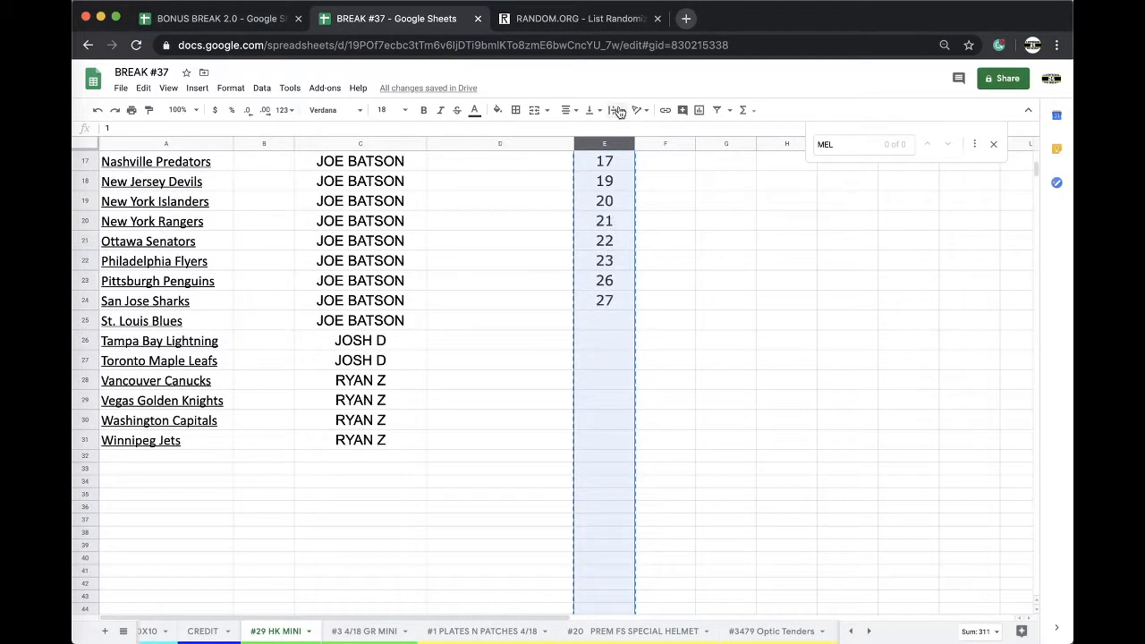
Paste the 24 spot numbers into the Random.org List Randomizer and shuffle them repeatedly.
{"action": "left_click", "coordinate": [580, 18]}
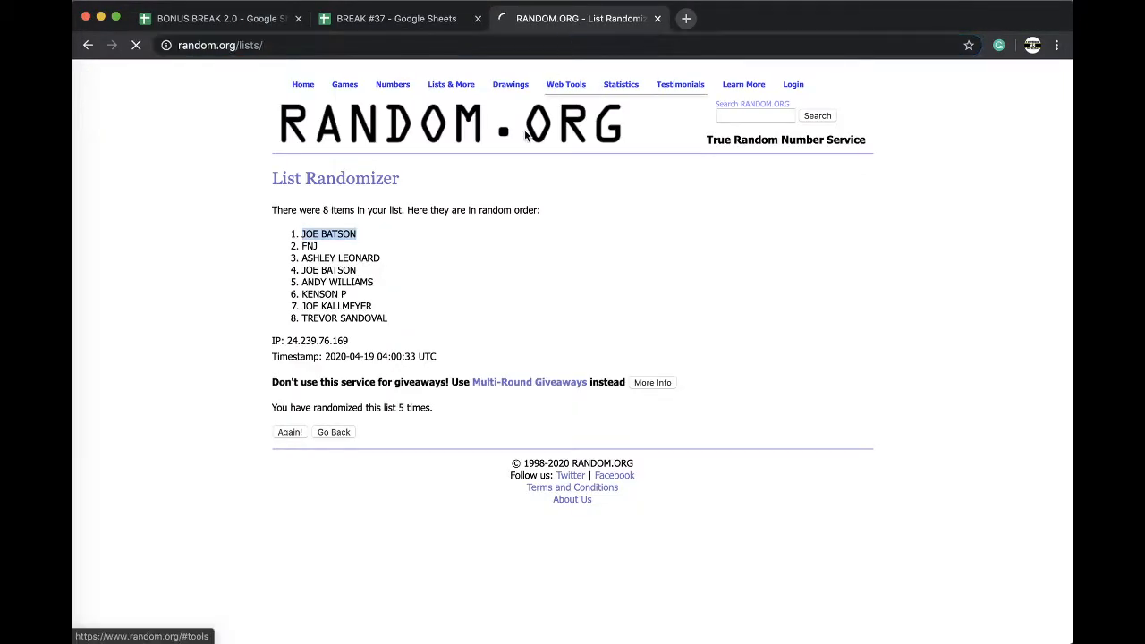
{"action": "left_click", "coordinate": [333, 431]}
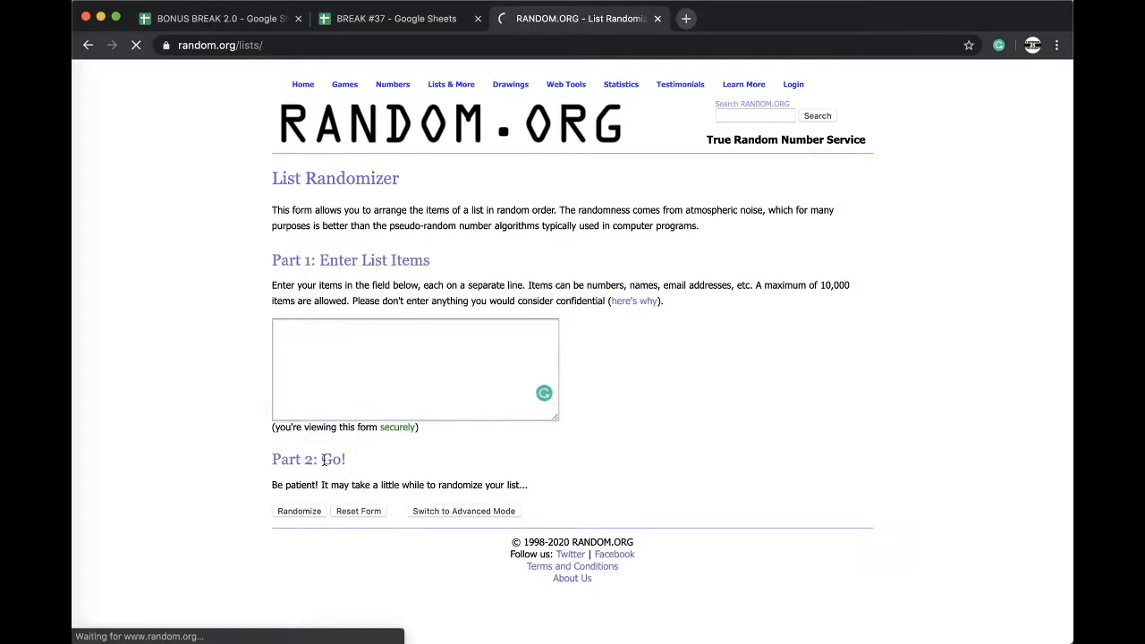
{"action": "left_click", "coordinate": [299, 512]}
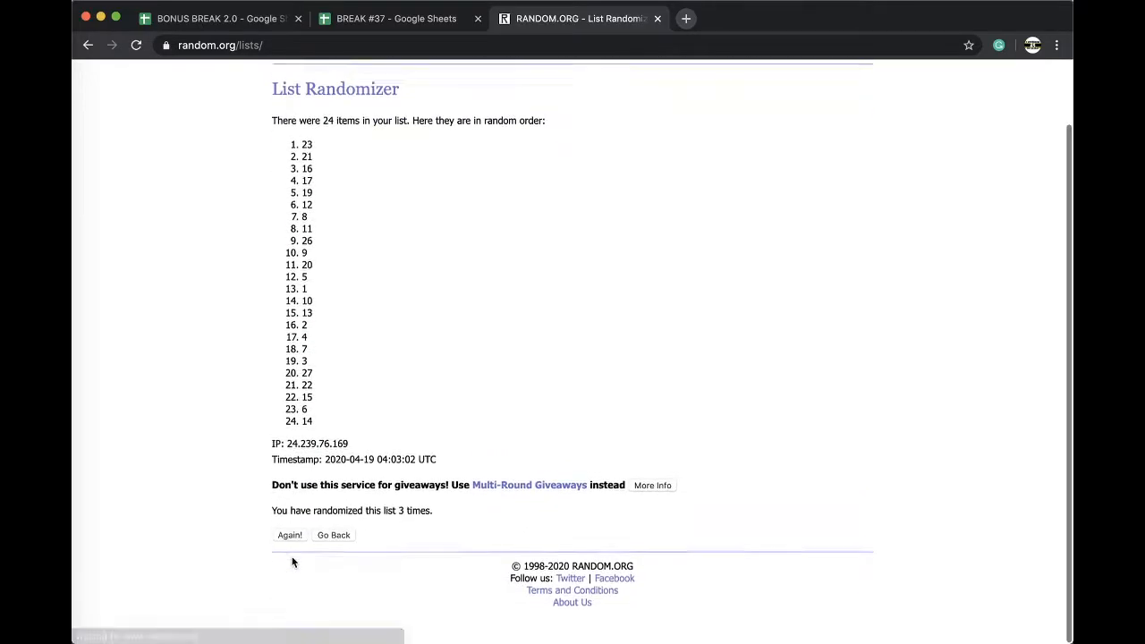
{"action": "left_click", "coordinate": [290, 533]}
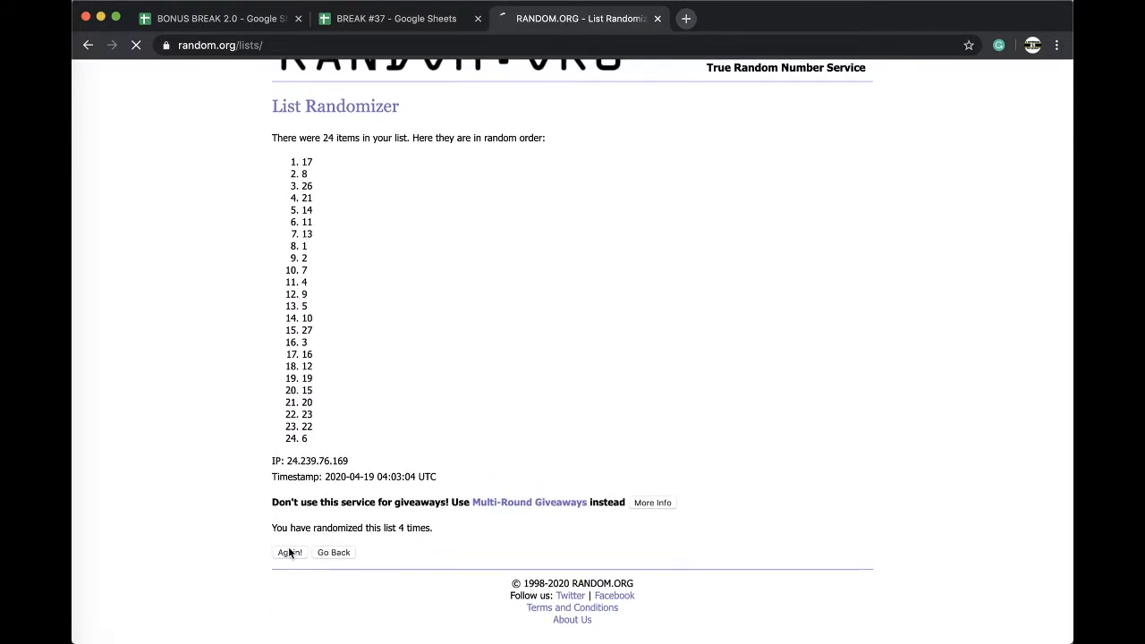
{"action": "left_click", "coordinate": [396, 18]}
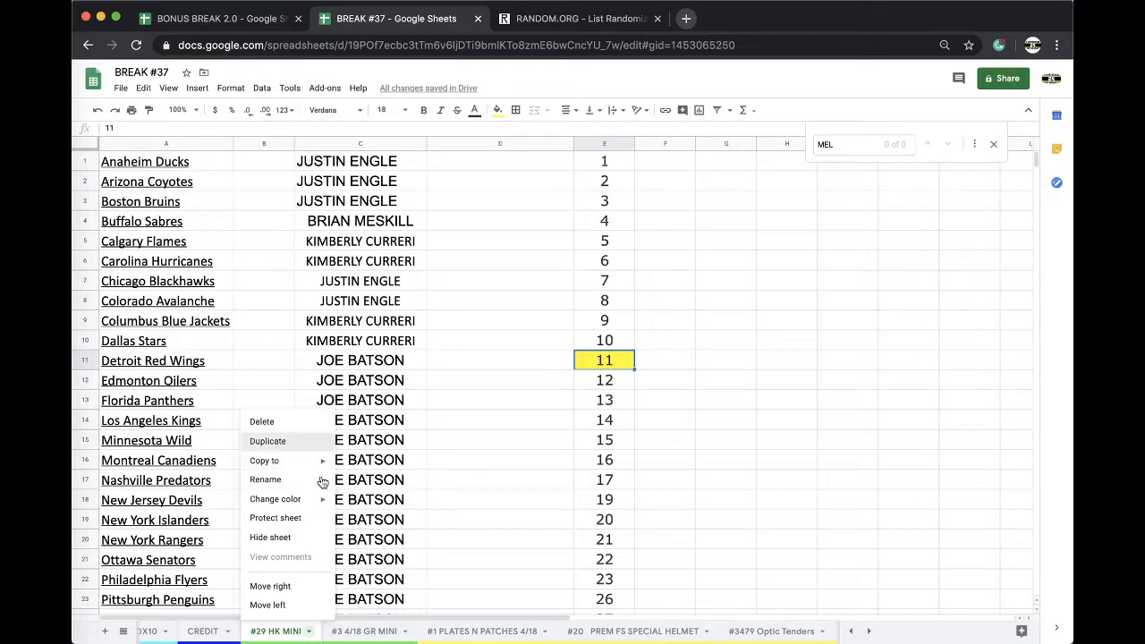
{"action": "left_click", "coordinate": [268, 440]}
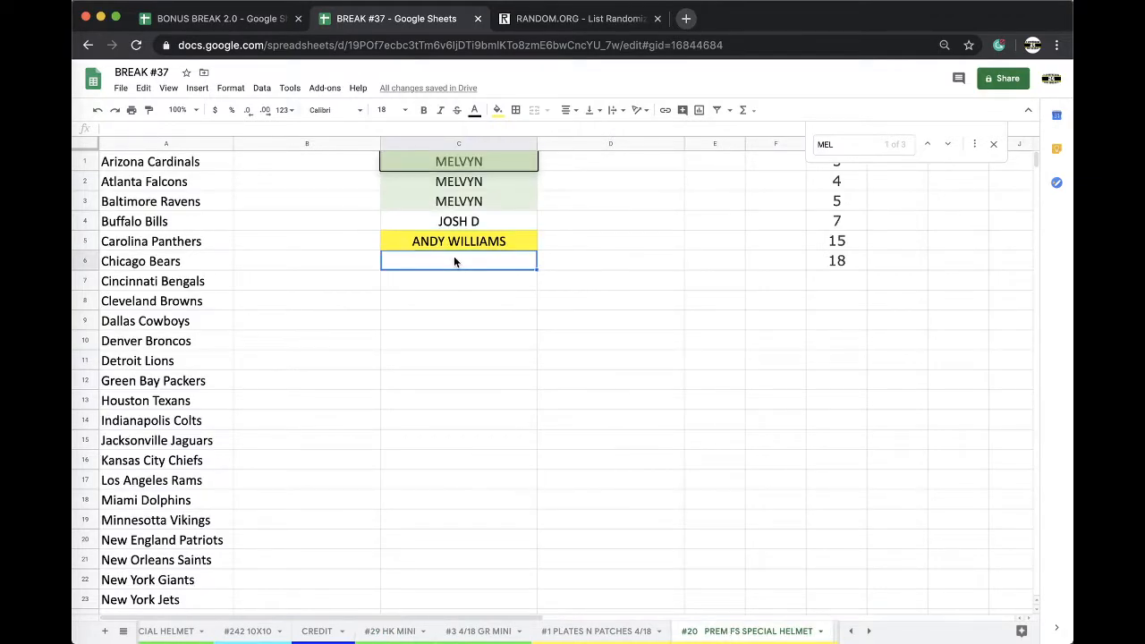
{"action": "type", "text": "ASHLEY LEONARD"}
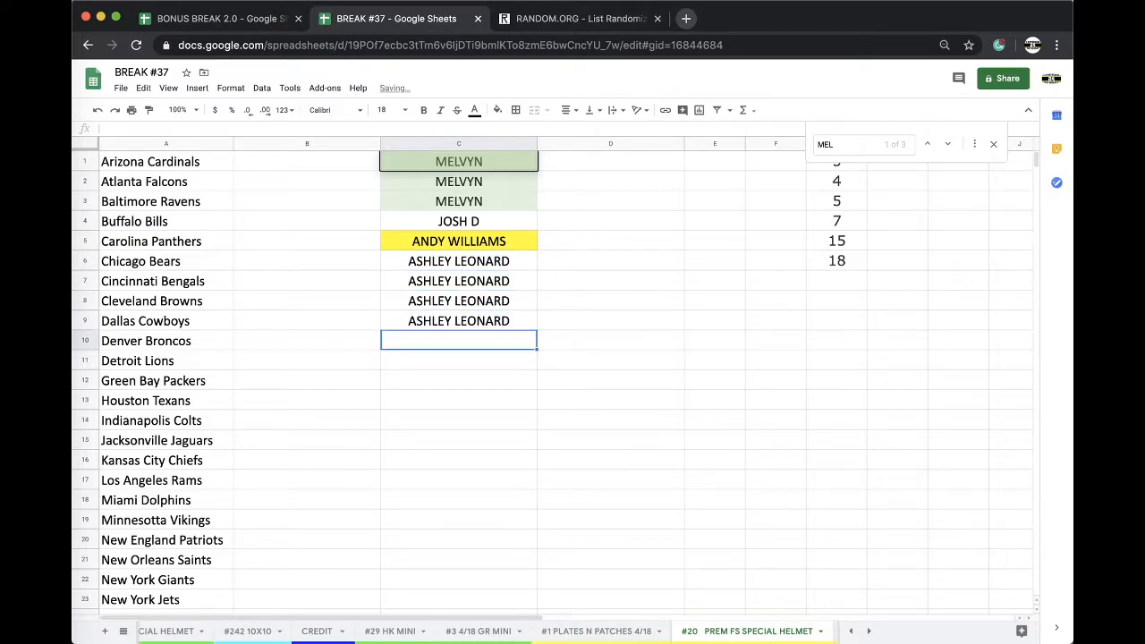
{"action": "type", "text": "BRYCE K"}
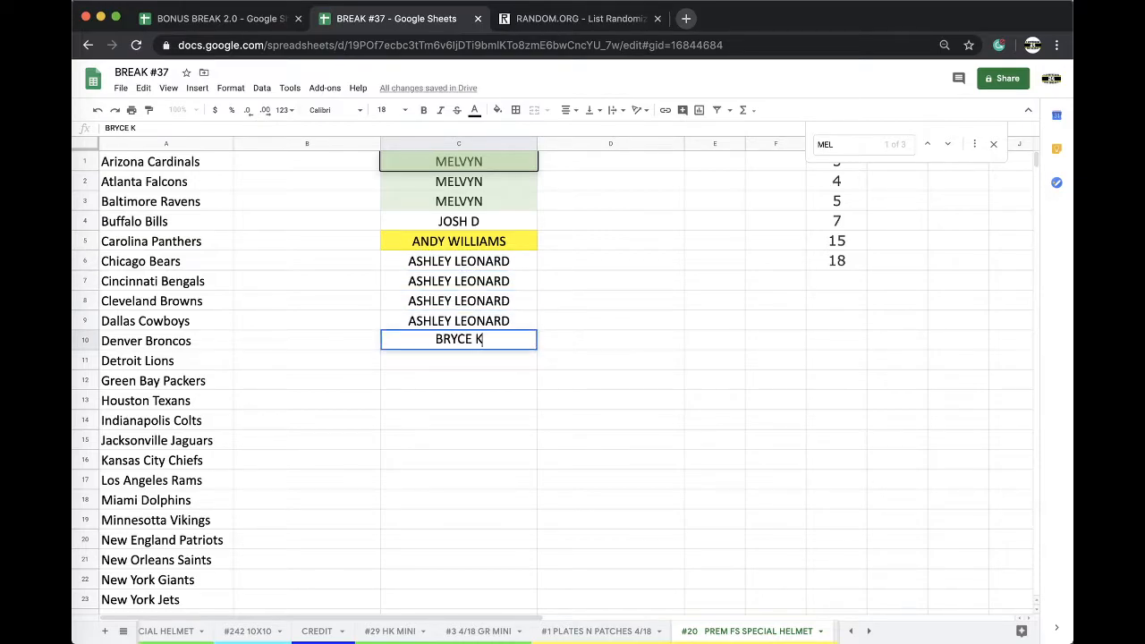
{"action": "type", "text": "FNJ"}
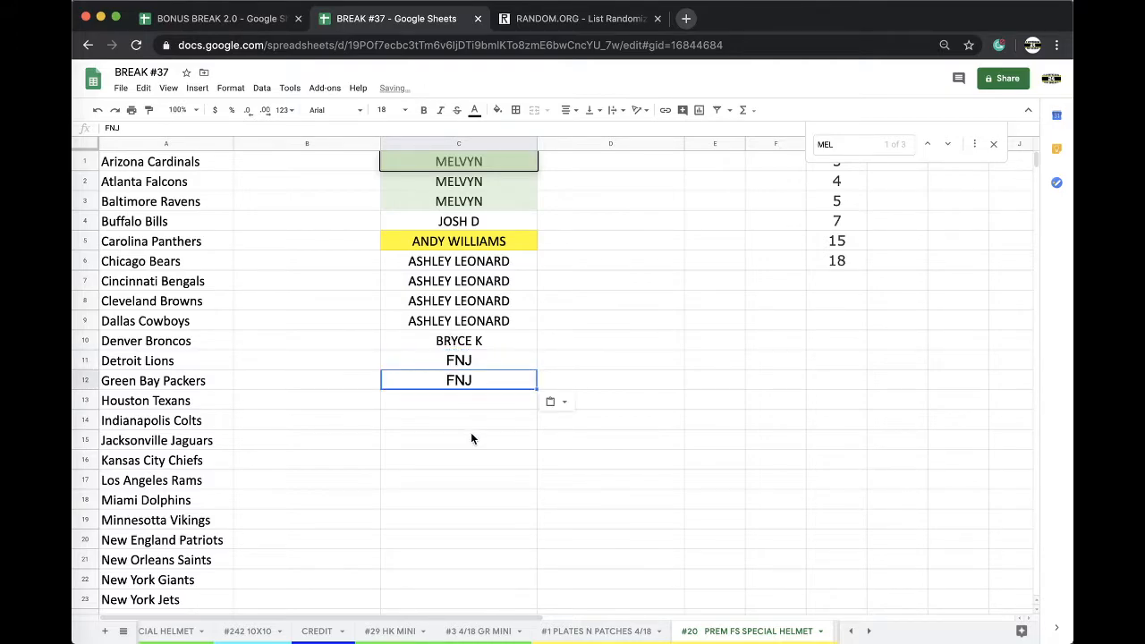
{"action": "type", "text": "JOHN PH"}
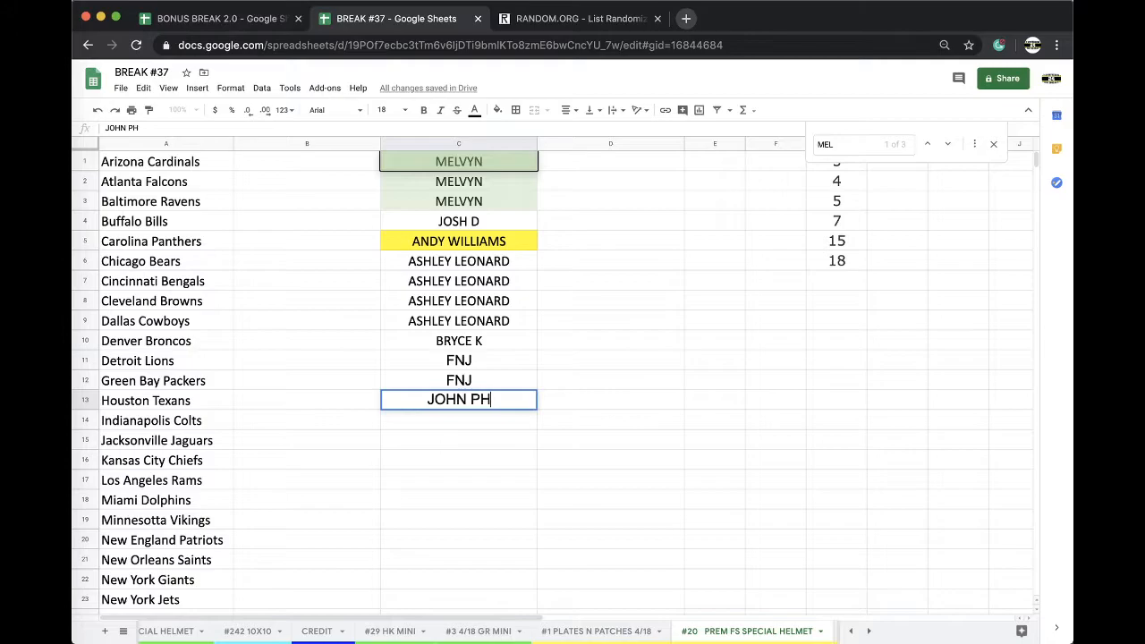
{"action": "type", "text": "ILLIPS"}
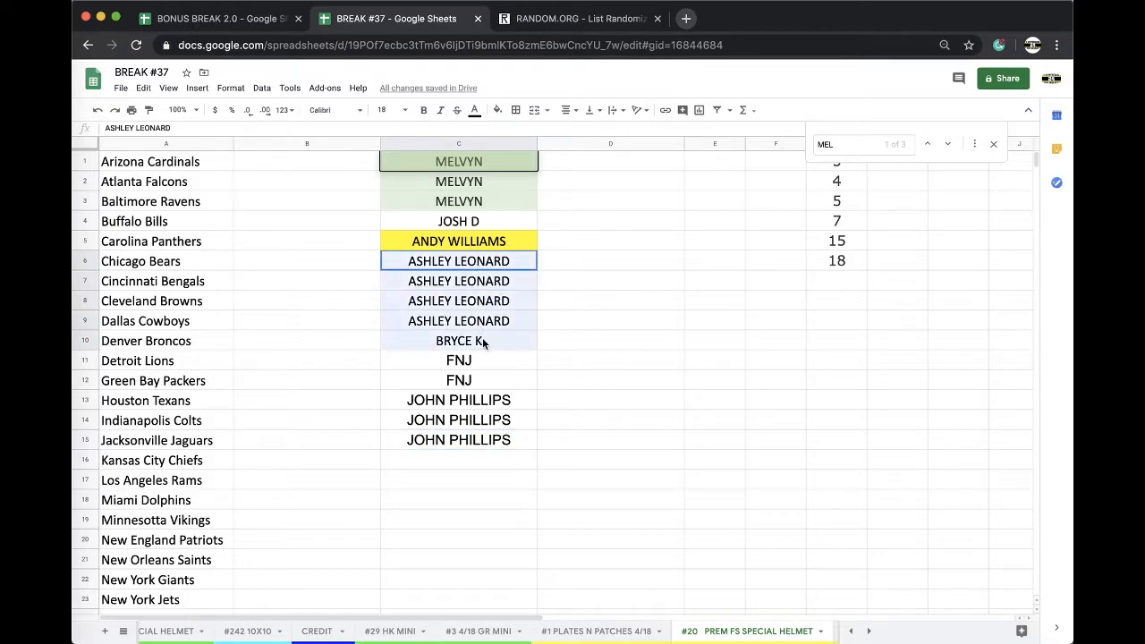
{"action": "left_click", "coordinate": [498, 111]}
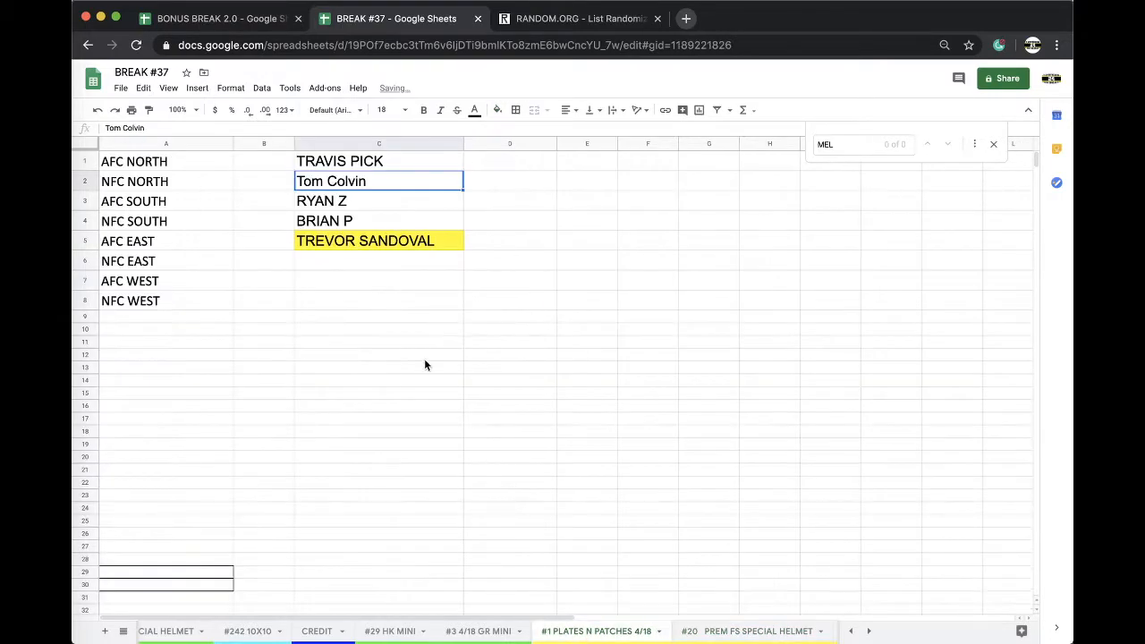
Enter YIS on the plates and patches sheet before returning to the #29 HK MINI sheet.
{"action": "type", "text": "YIS"}
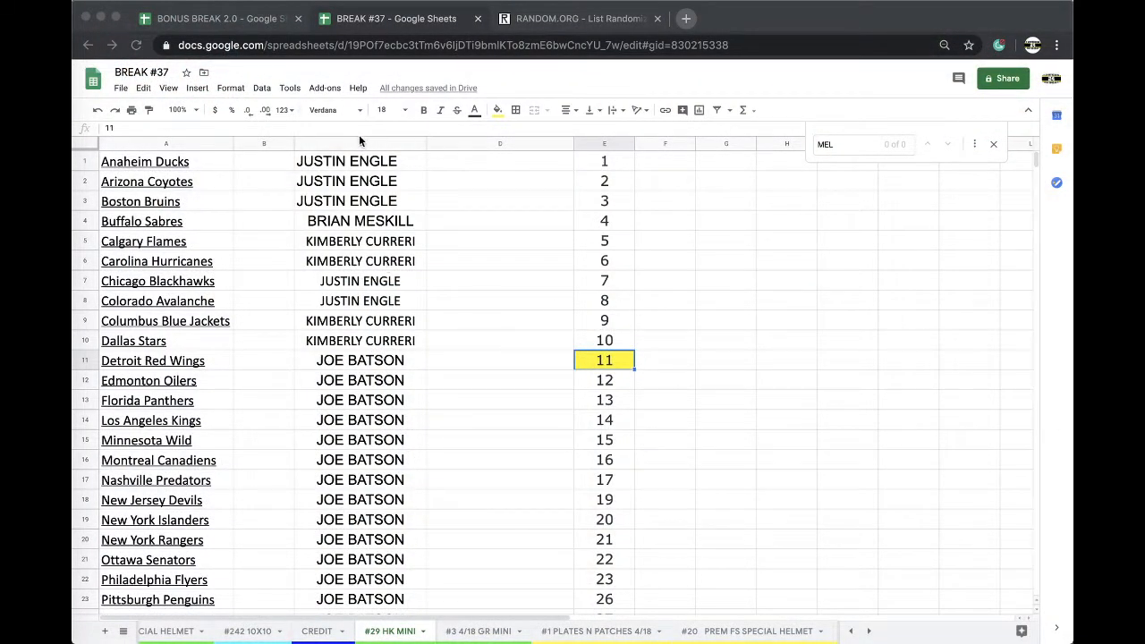
Select the owner names in column C down through Winnipeg Jets and copy them.
{"action": "left_click", "coordinate": [261, 88]}
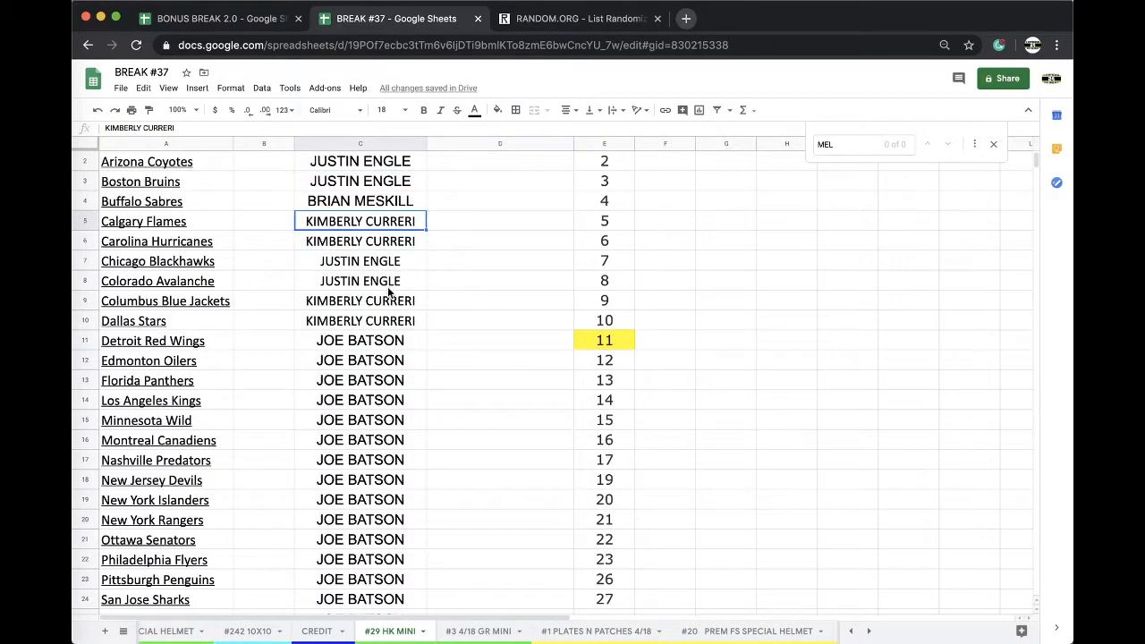
{"action": "scroll", "scroll_direction": "down", "scroll_amount": 3}
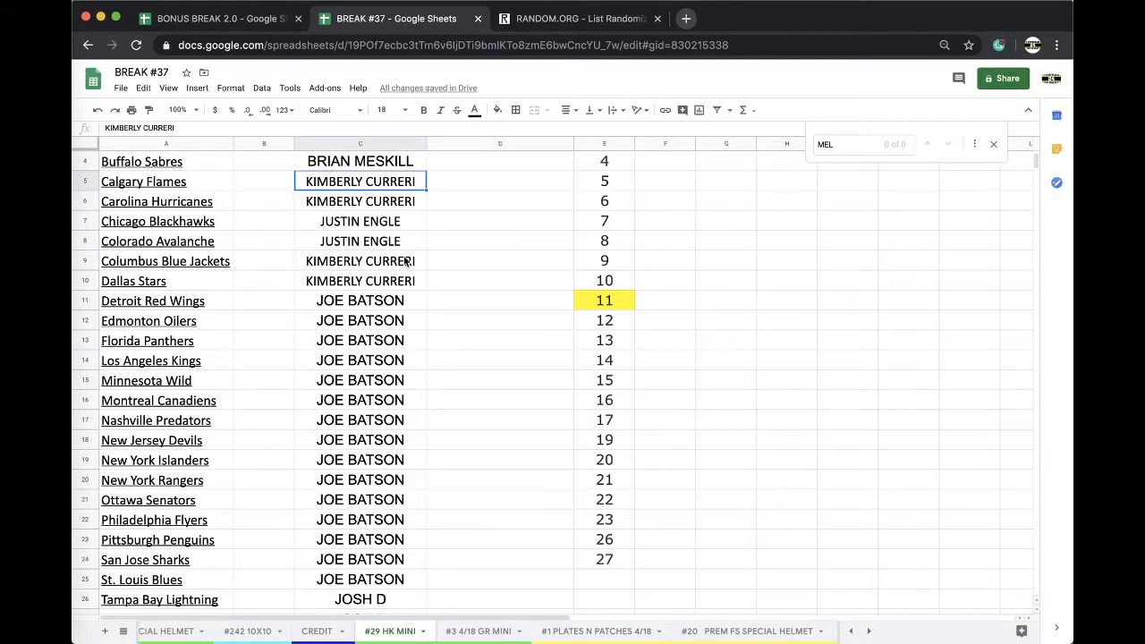
{"action": "scroll", "scroll_direction": "down", "scroll_amount": 3}
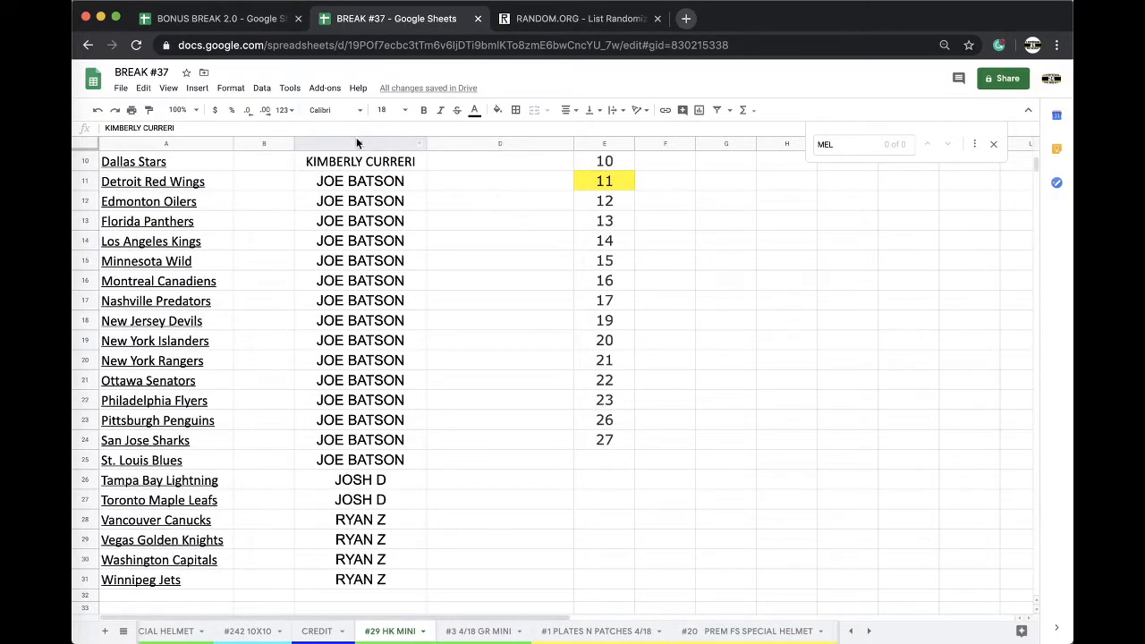
Shuffle the 31 owner names five times on Random.org and bring the final order back to the break sheet.
{"action": "left_click", "coordinate": [579, 18]}
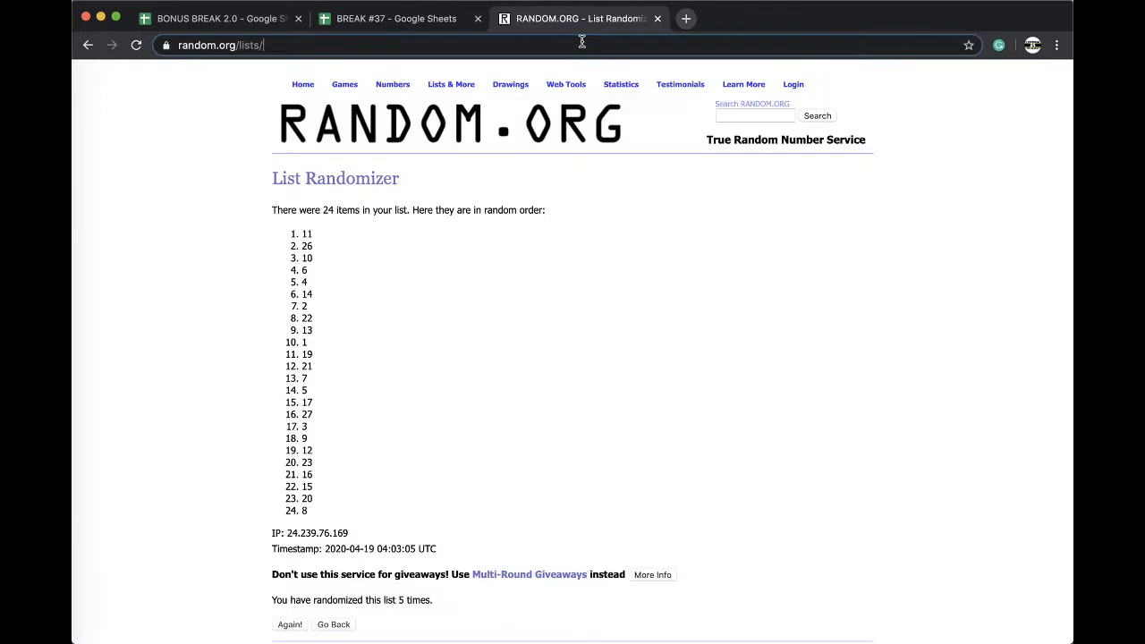
{"action": "left_click", "coordinate": [333, 625]}
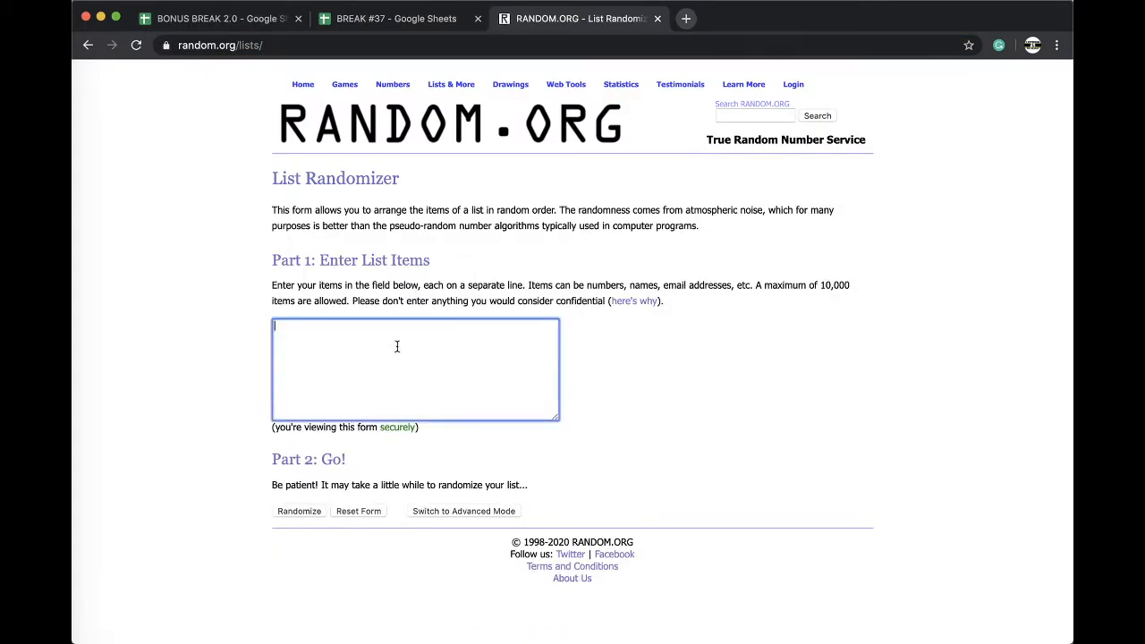
{"action": "left_click", "coordinate": [298, 511]}
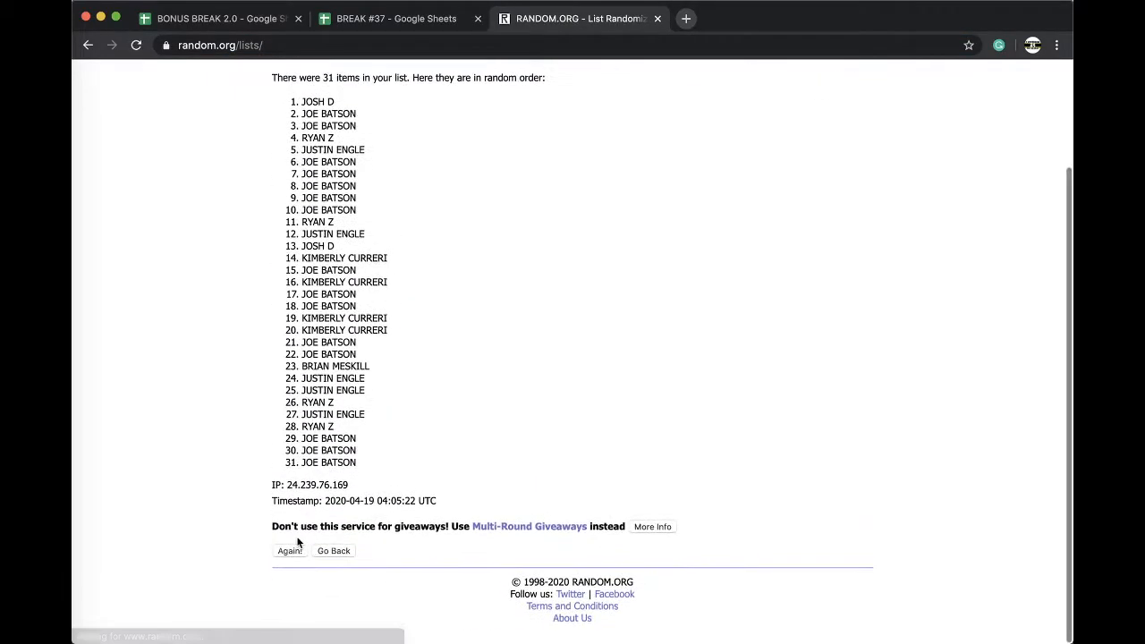
{"action": "left_click", "coordinate": [290, 551]}
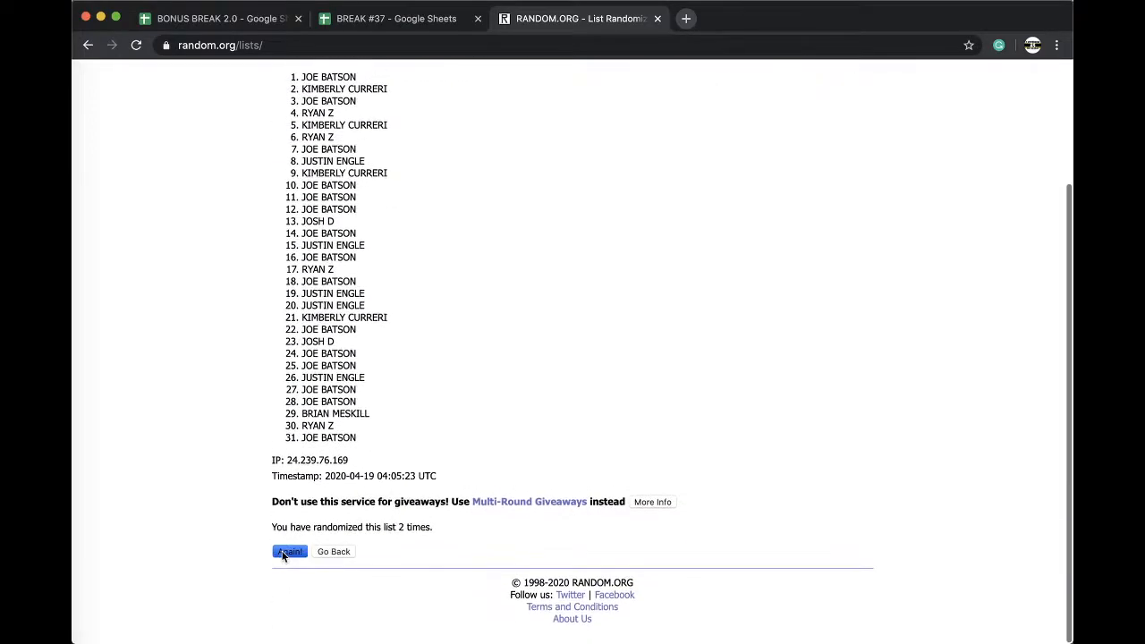
{"action": "left_click", "coordinate": [290, 551]}
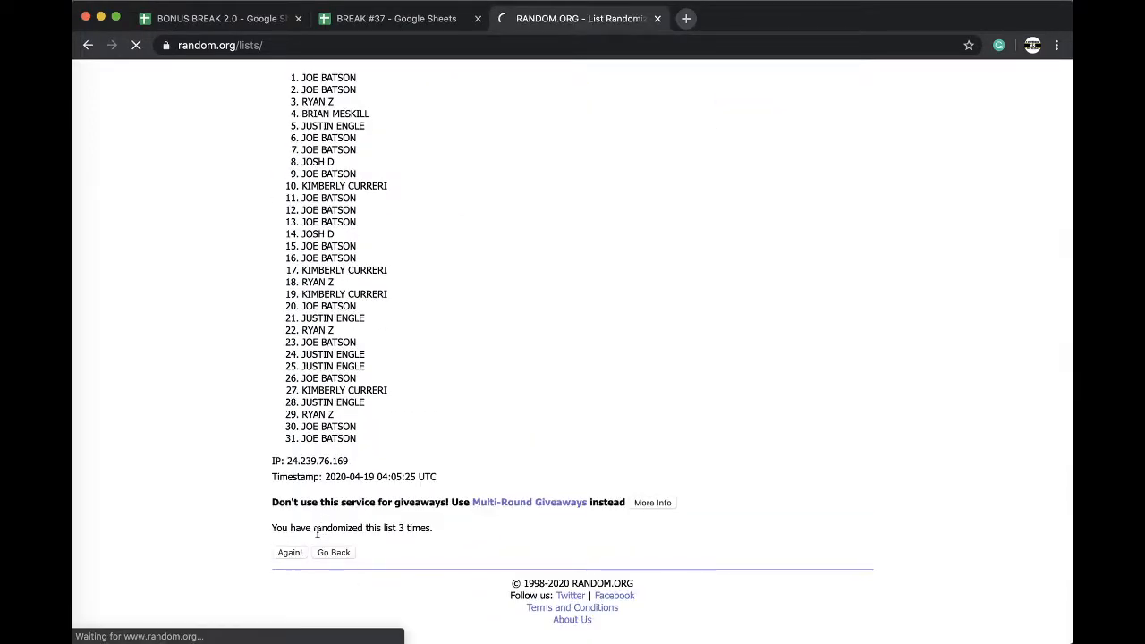
{"action": "left_click", "coordinate": [290, 551]}
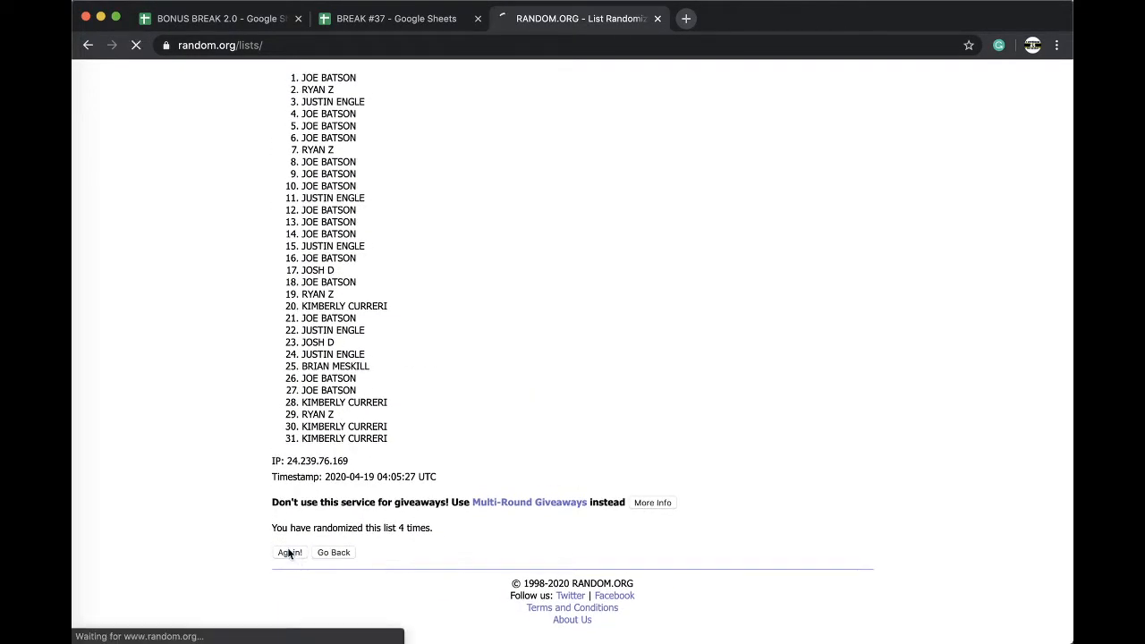
{"action": "left_click", "coordinate": [290, 551]}
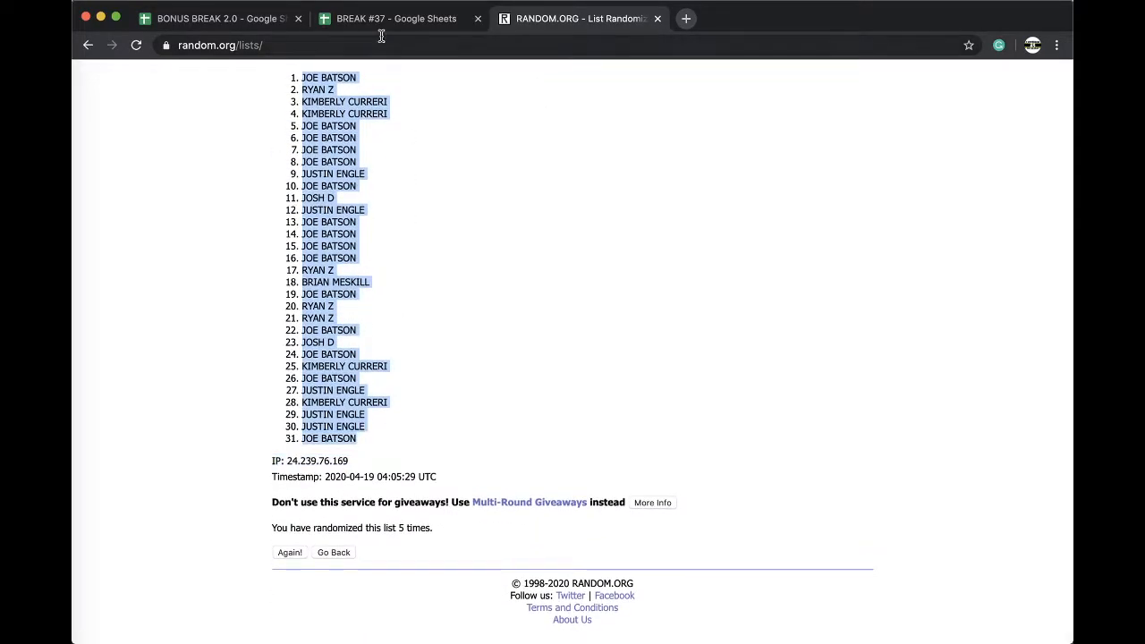
{"action": "left_click", "coordinate": [393, 18]}
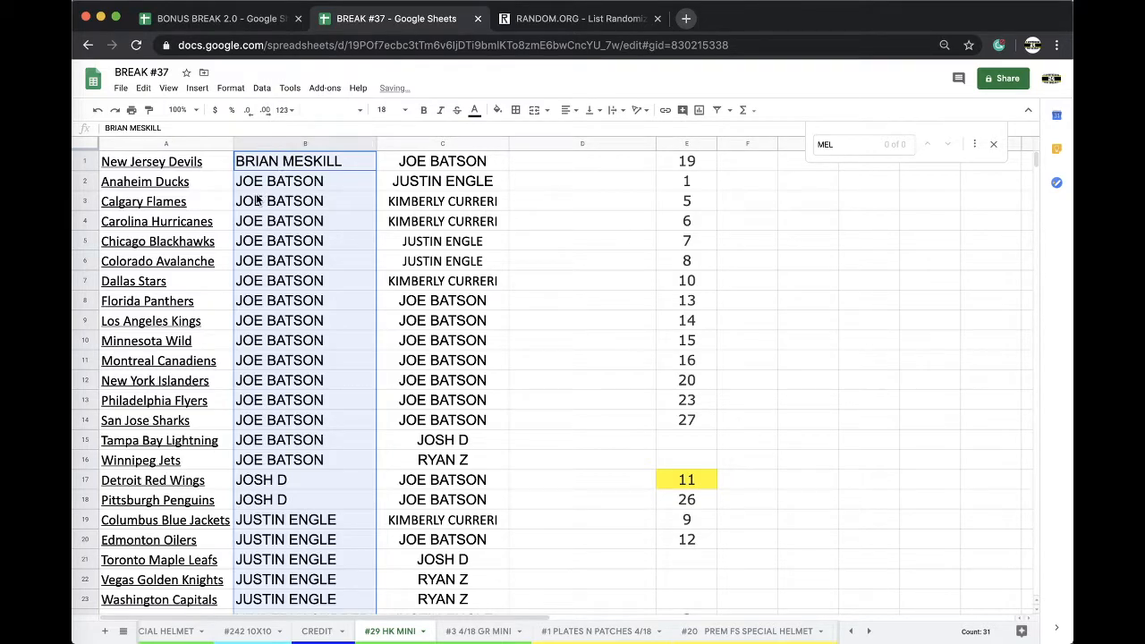
Scroll the #29 HK MINI team list down to Ottawa Senators to review the owner assignments.
{"action": "left_click", "coordinate": [304, 261]}
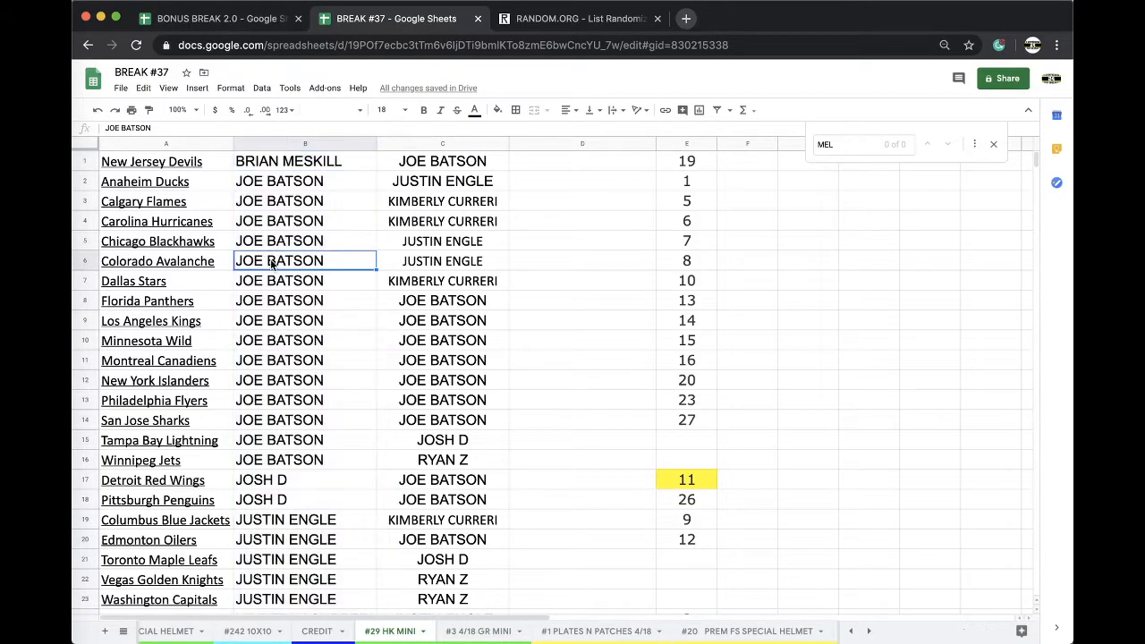
{"action": "scroll", "scroll_direction": "down", "scroll_amount": 3}
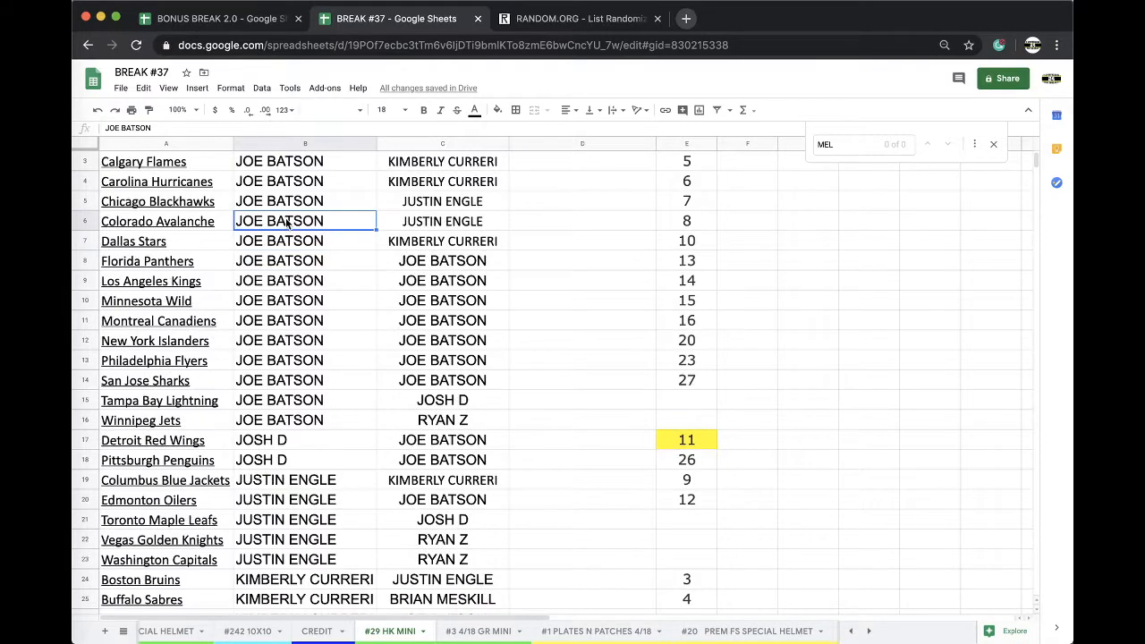
{"action": "mouse_move", "coordinate": [300, 283]}
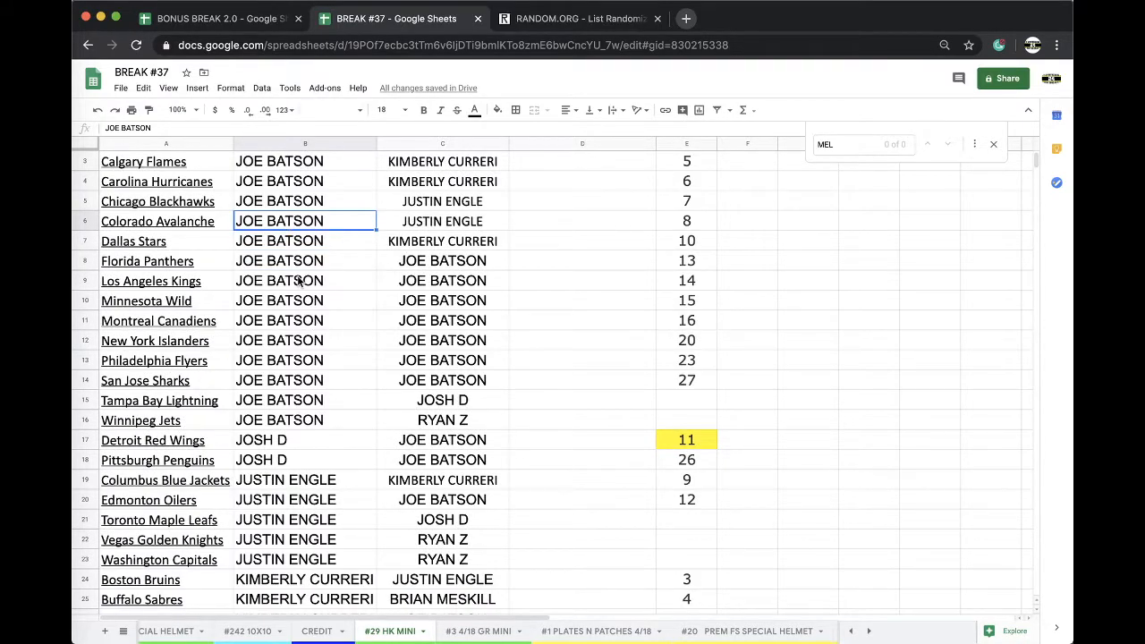
{"action": "scroll", "scroll_direction": "down", "scroll_amount": 3}
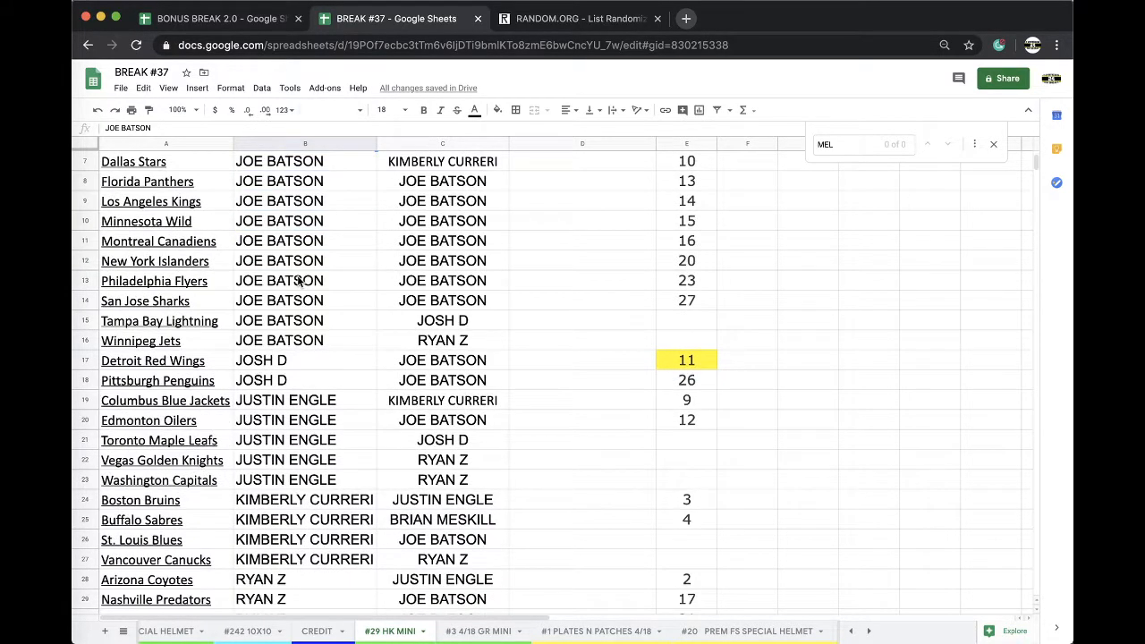
{"action": "scroll", "scroll_direction": "down", "scroll_amount": 3}
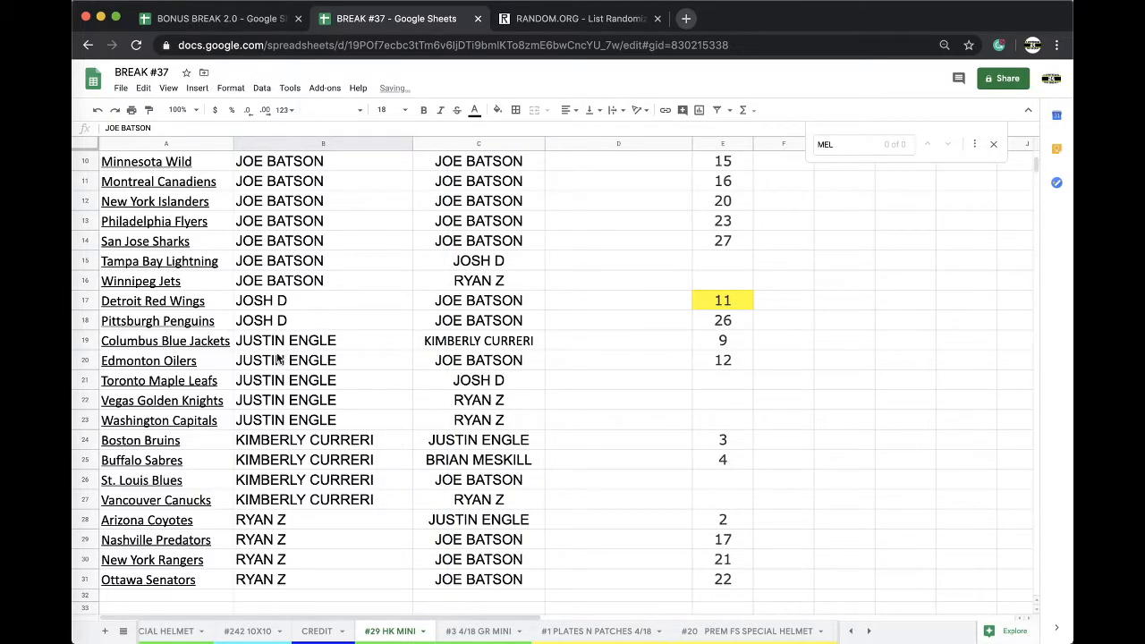
{"action": "scroll", "scroll_direction": "down", "scroll_amount": 3}
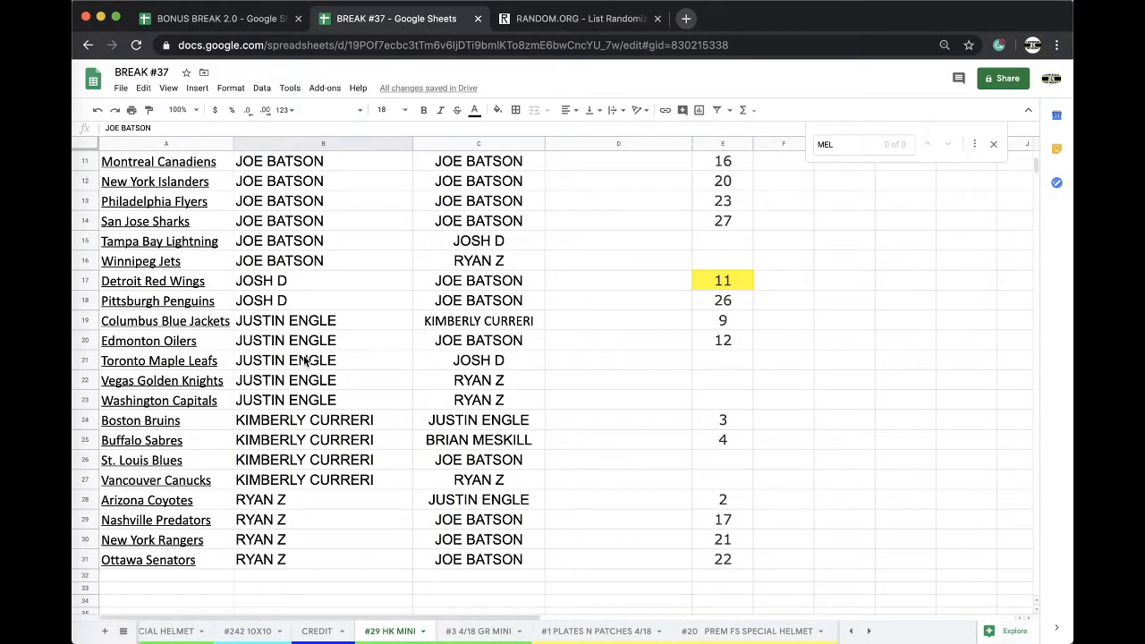
{"action": "mouse_move", "coordinate": [301, 409]}
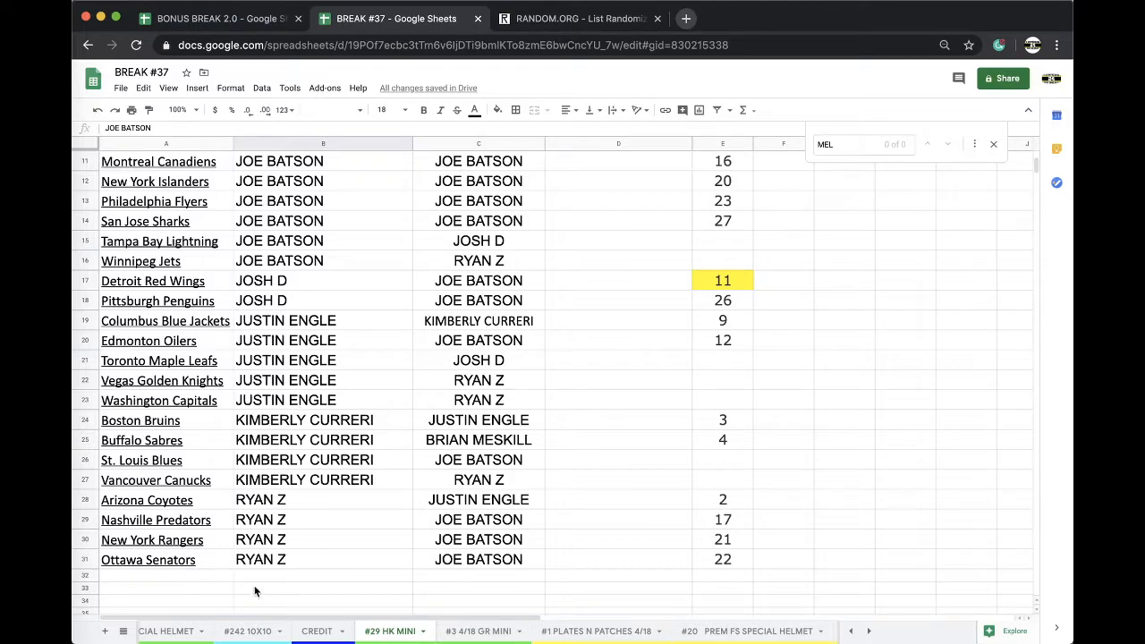
Enter ALAN GOOD as the Kansas City Chiefs owner in cell C14.
{"action": "left_click", "coordinate": [703, 630]}
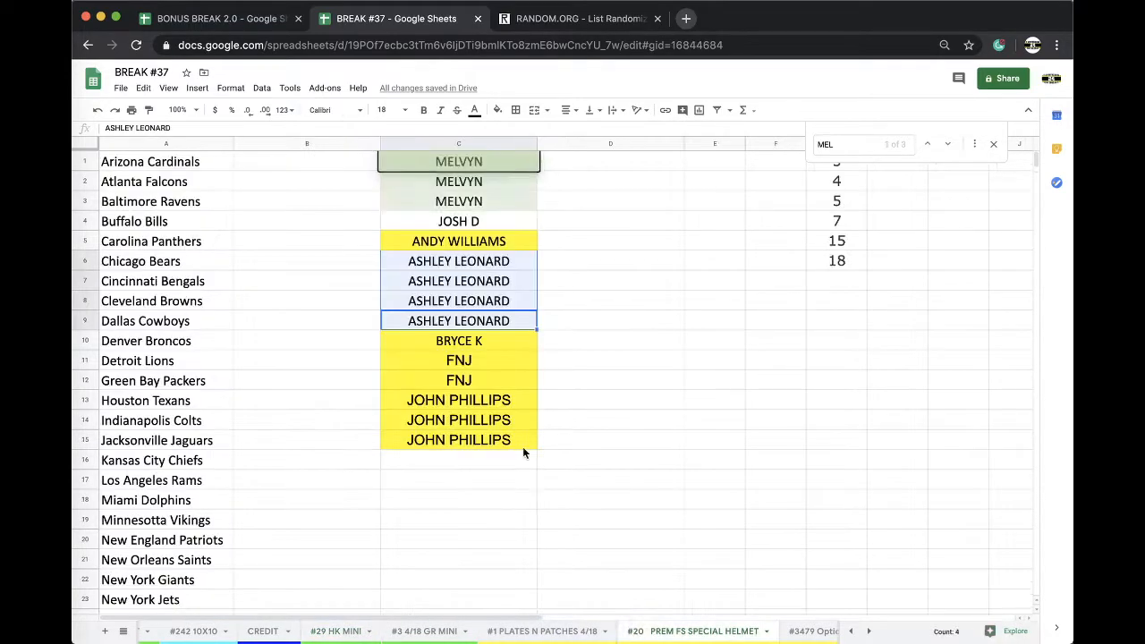
{"action": "type", "text": "ALAN GOOD"}
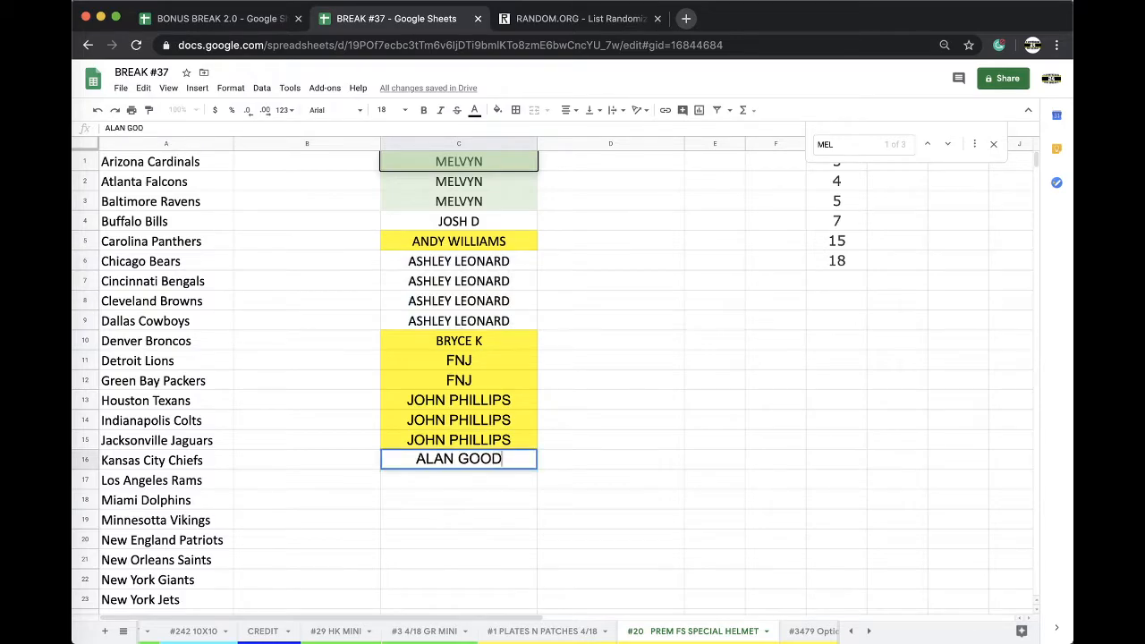
{"action": "key", "text": "enter"}
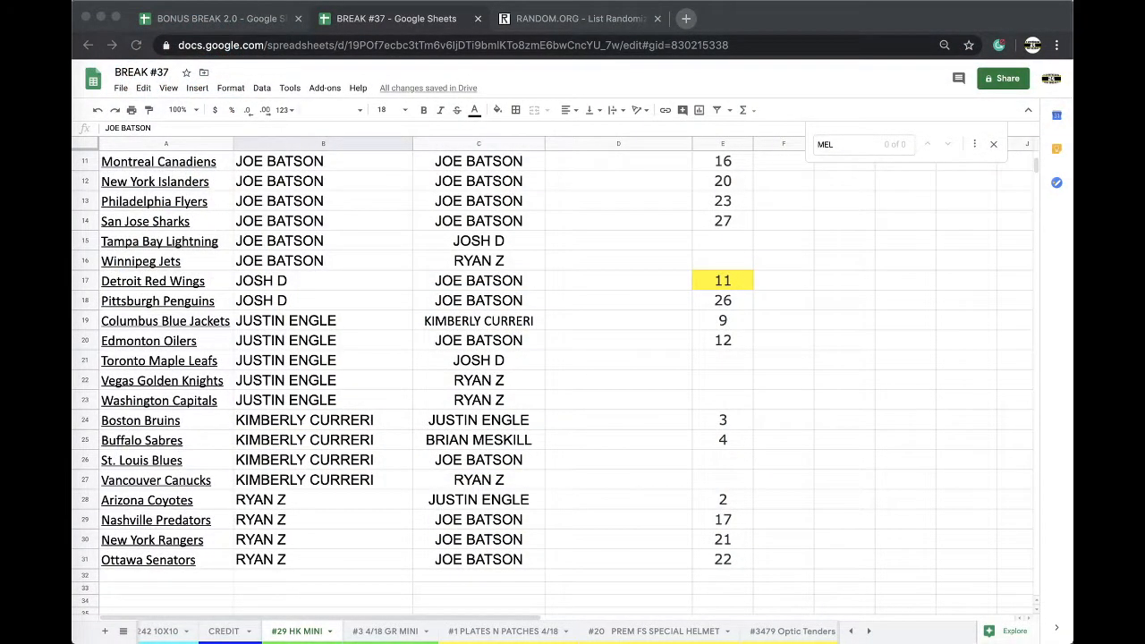
{"action": "left_click", "coordinate": [223, 630]}
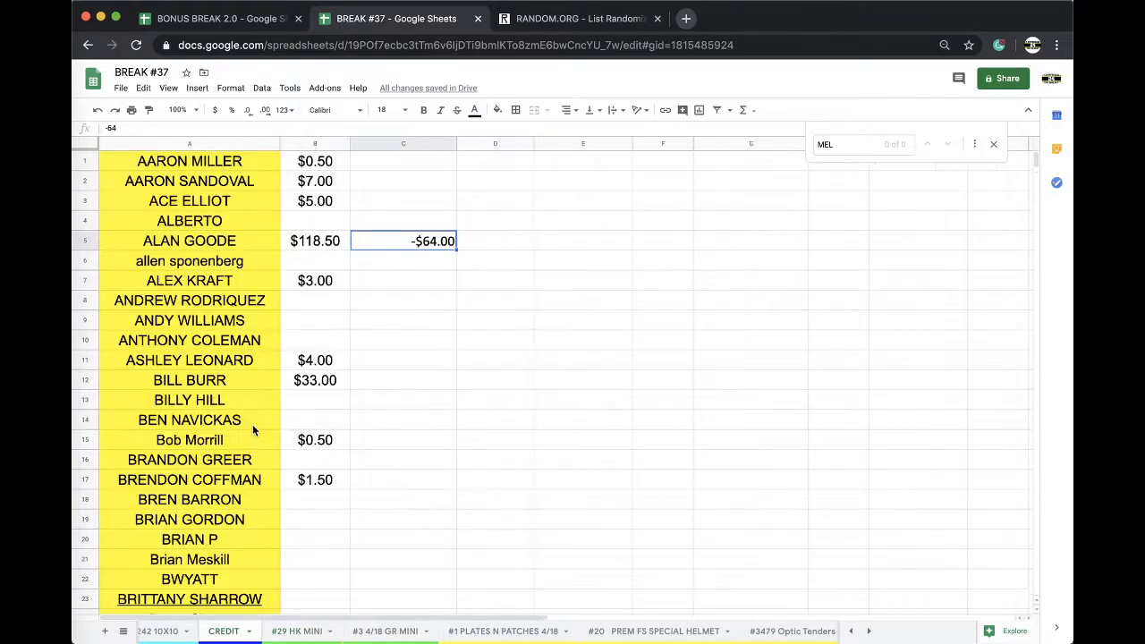
{"action": "type", "text": "=SU"}
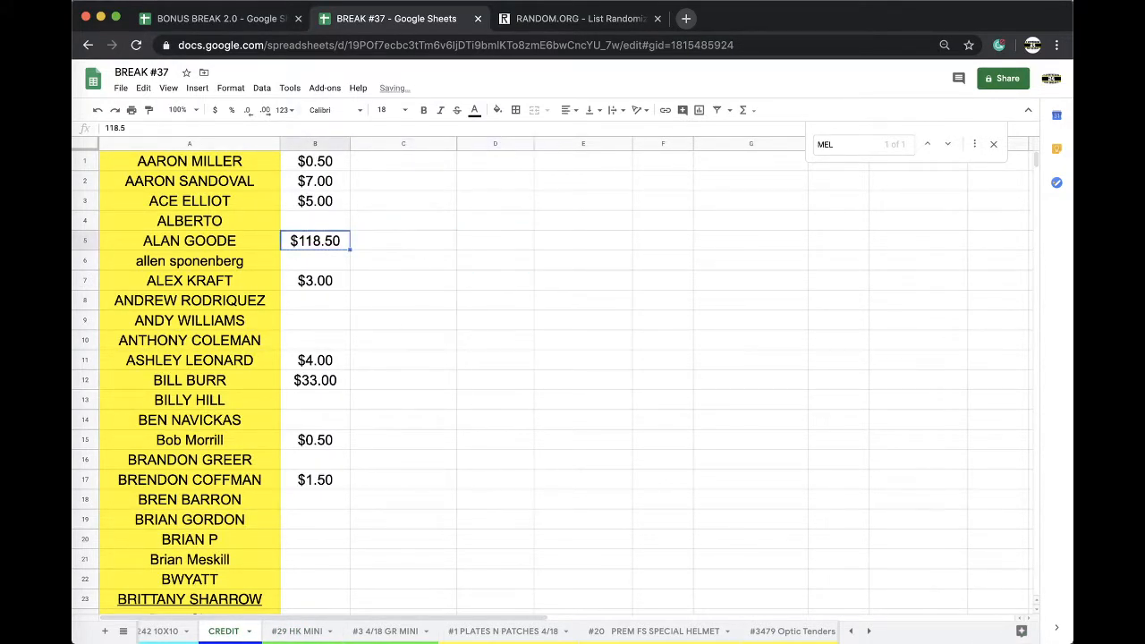
{"action": "type", "text": "54."}
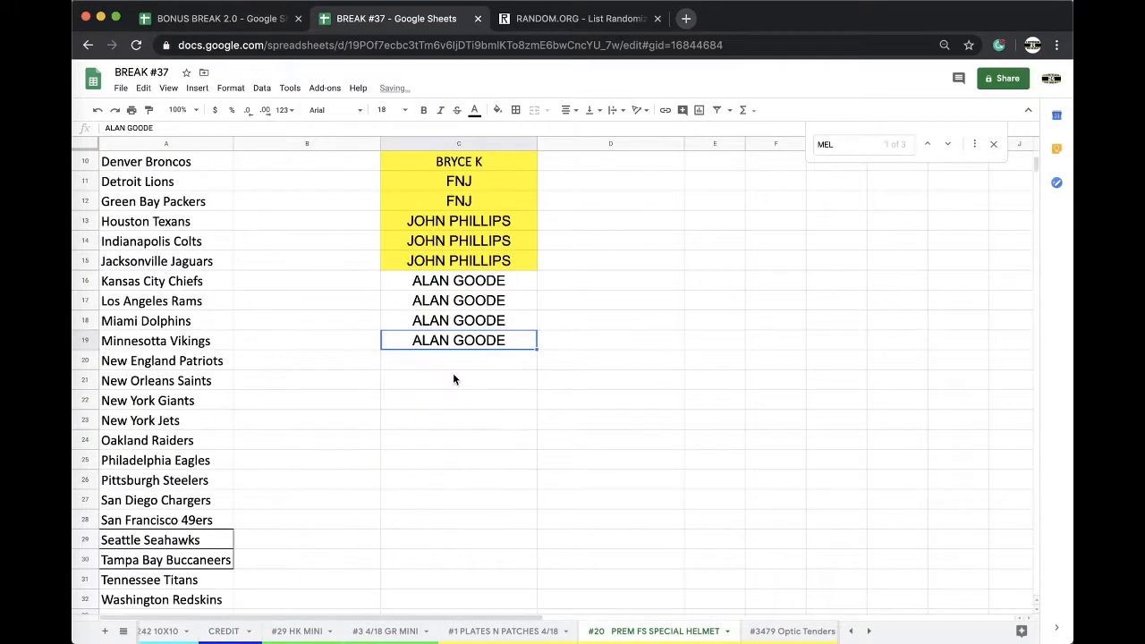
Give MONDO the Patriots and Saints helmet spots in C18:C19 and fill them yellow.
{"action": "type", "text": "MONDO"}
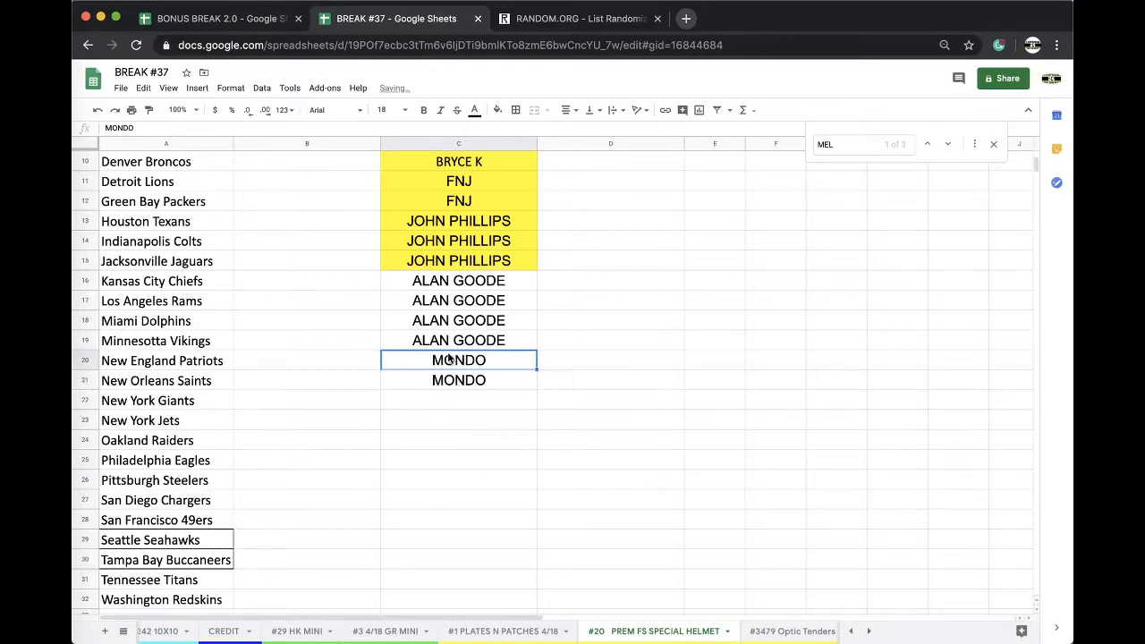
{"action": "left_click", "coordinate": [497, 109]}
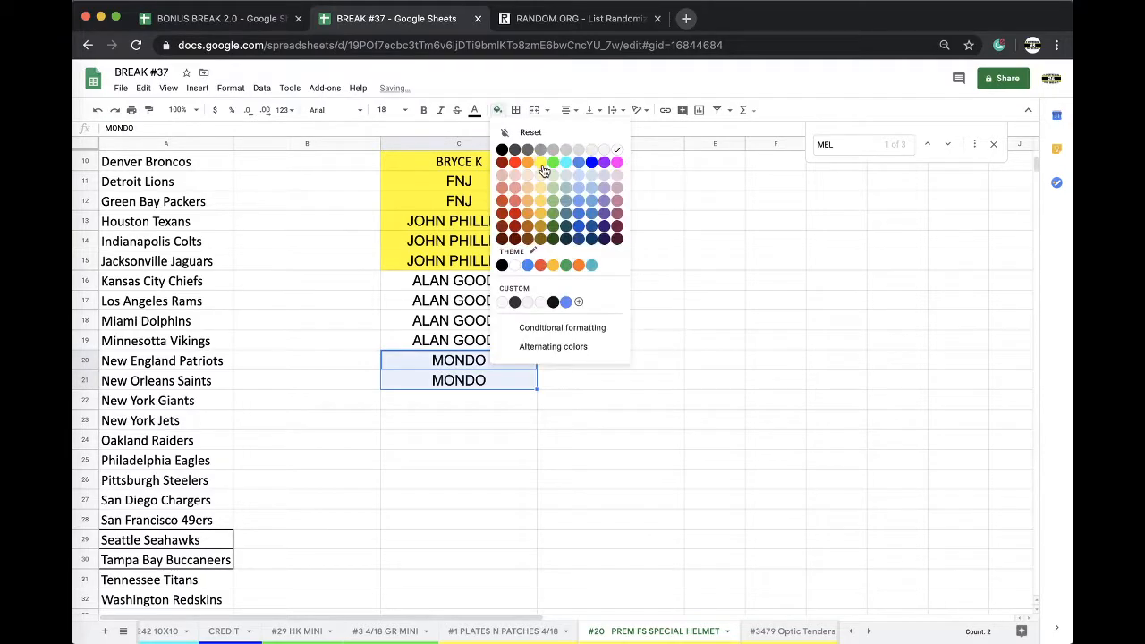
{"action": "left_click", "coordinate": [540, 161]}
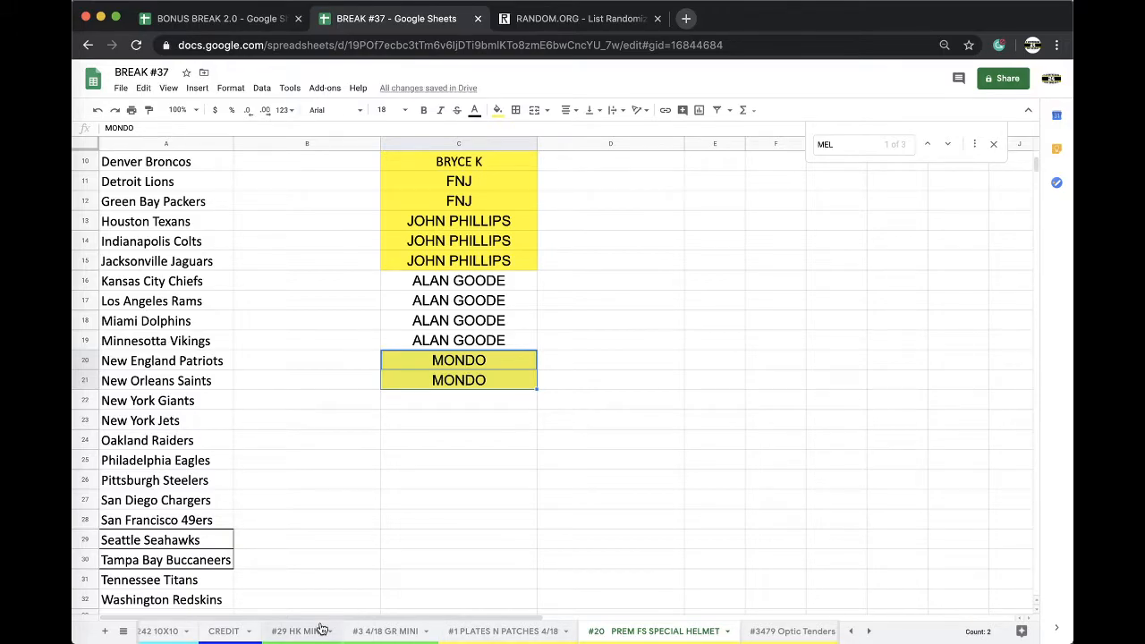
{"action": "left_click", "coordinate": [295, 630]}
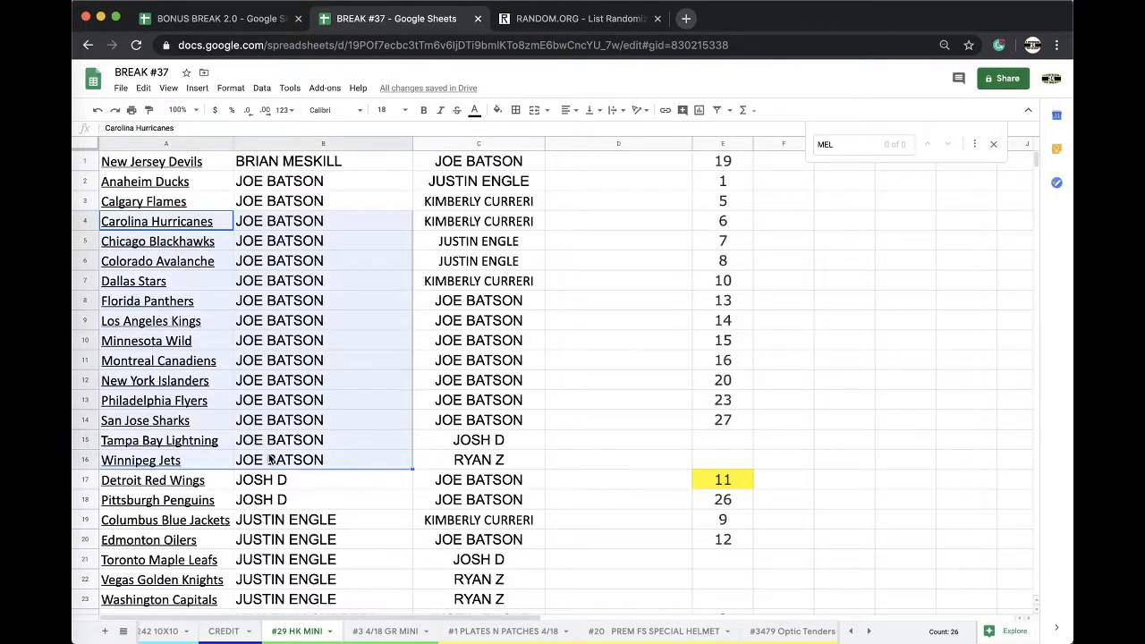
{"action": "mouse_move", "coordinate": [665, 376]}
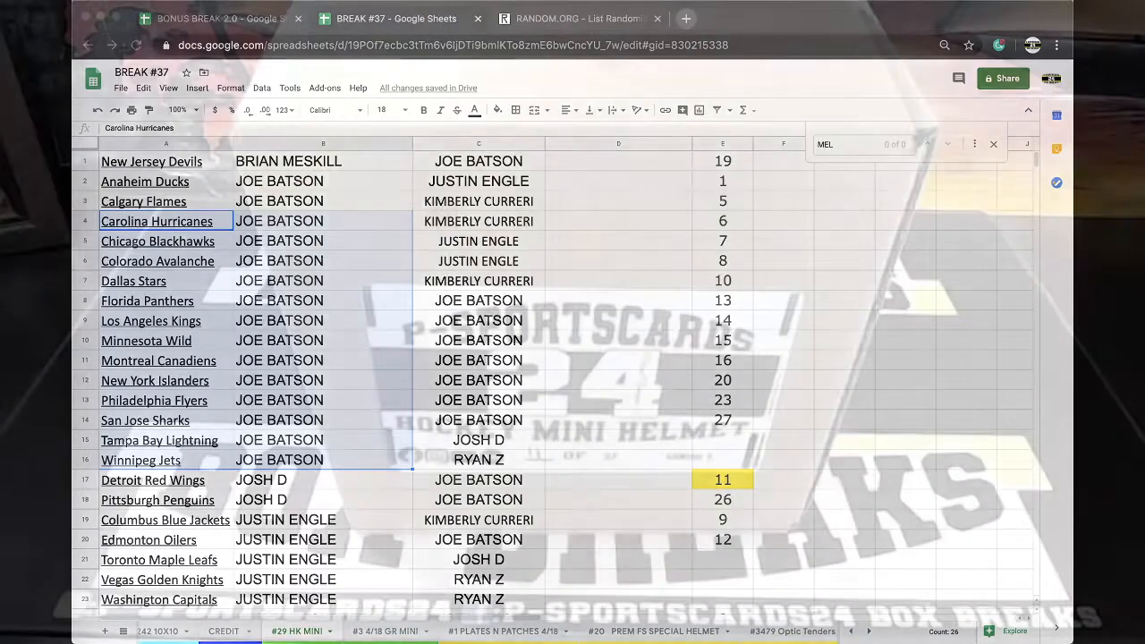
{"action": "scroll", "scroll_direction": "down", "scroll_amount": 3}
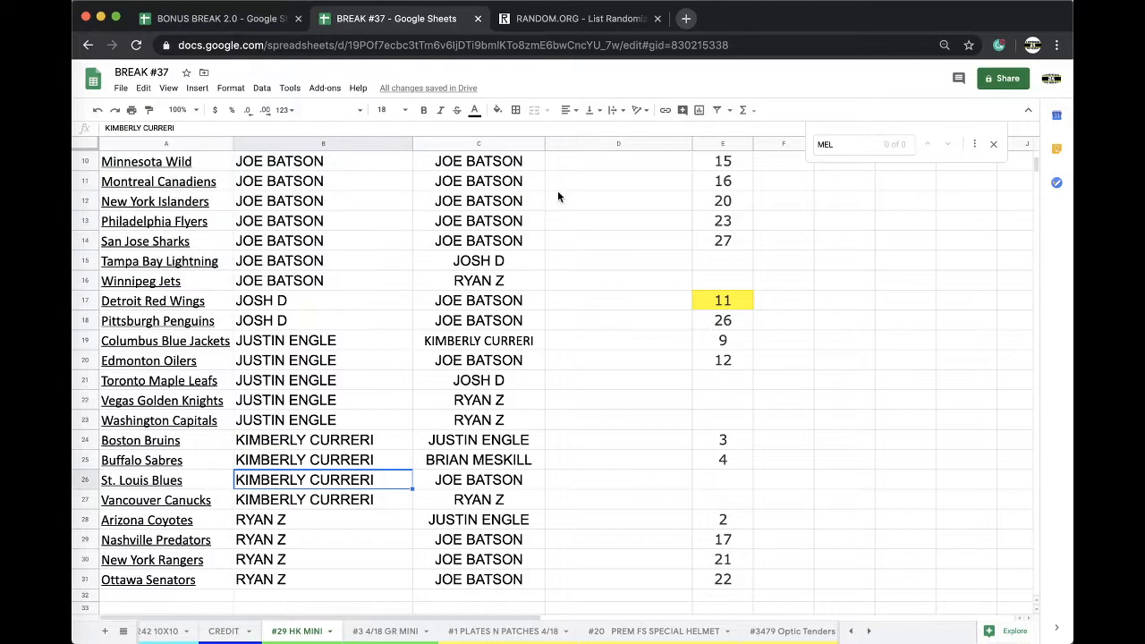
Sort the #29 HK MINI sheet by spot number ascending and copy the column C owner names.
{"action": "left_click", "coordinate": [497, 109]}
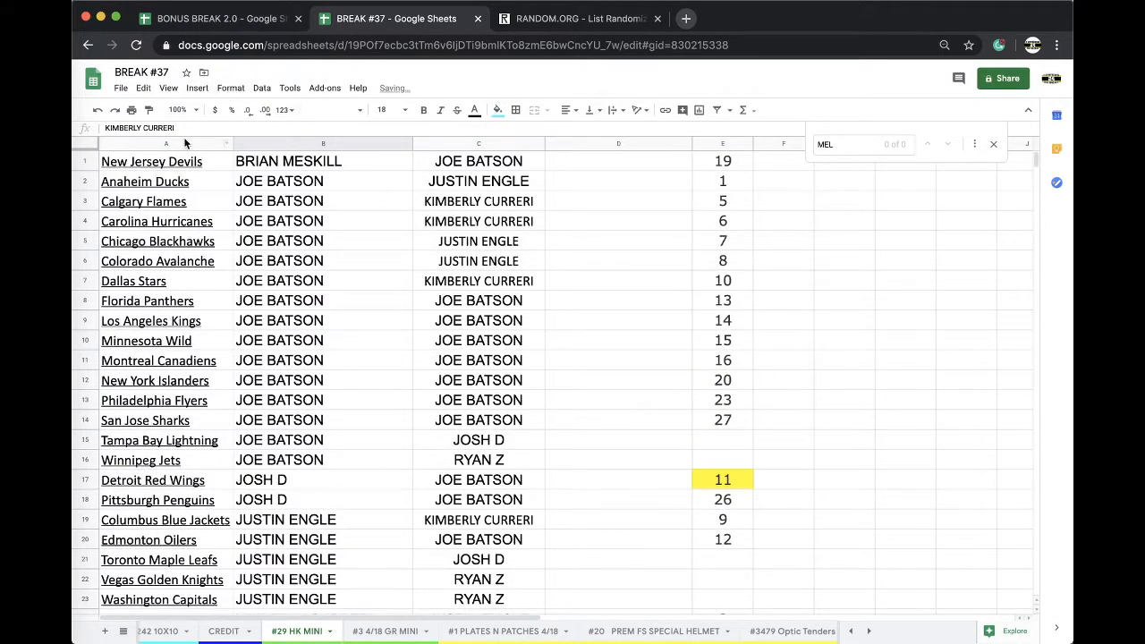
{"action": "left_click", "coordinate": [262, 88]}
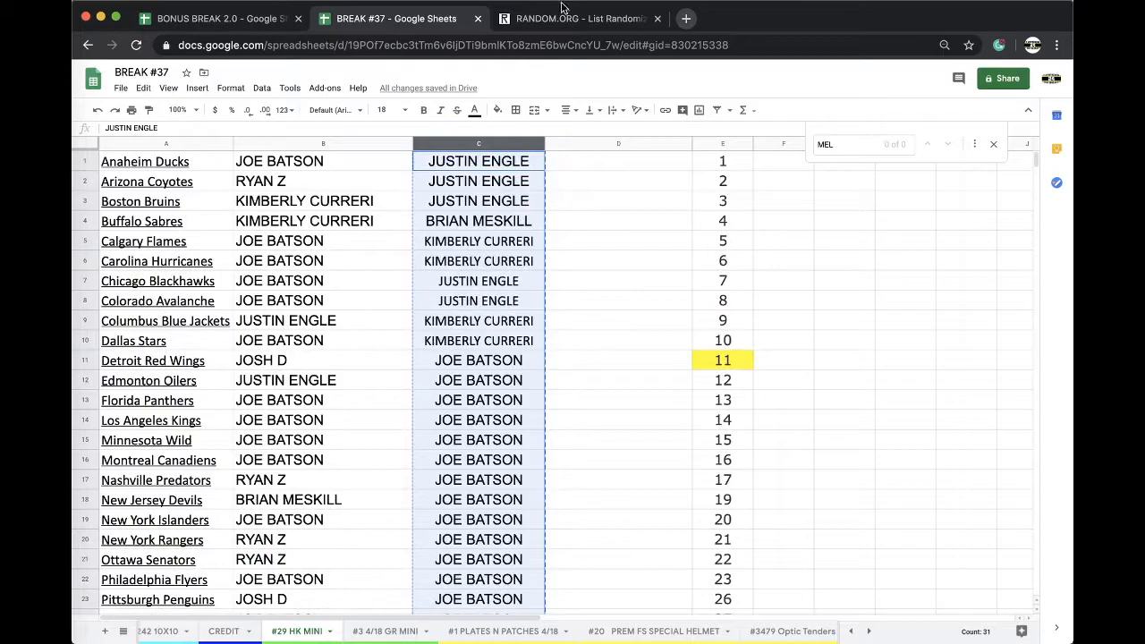
{"action": "left_click", "coordinate": [580, 18]}
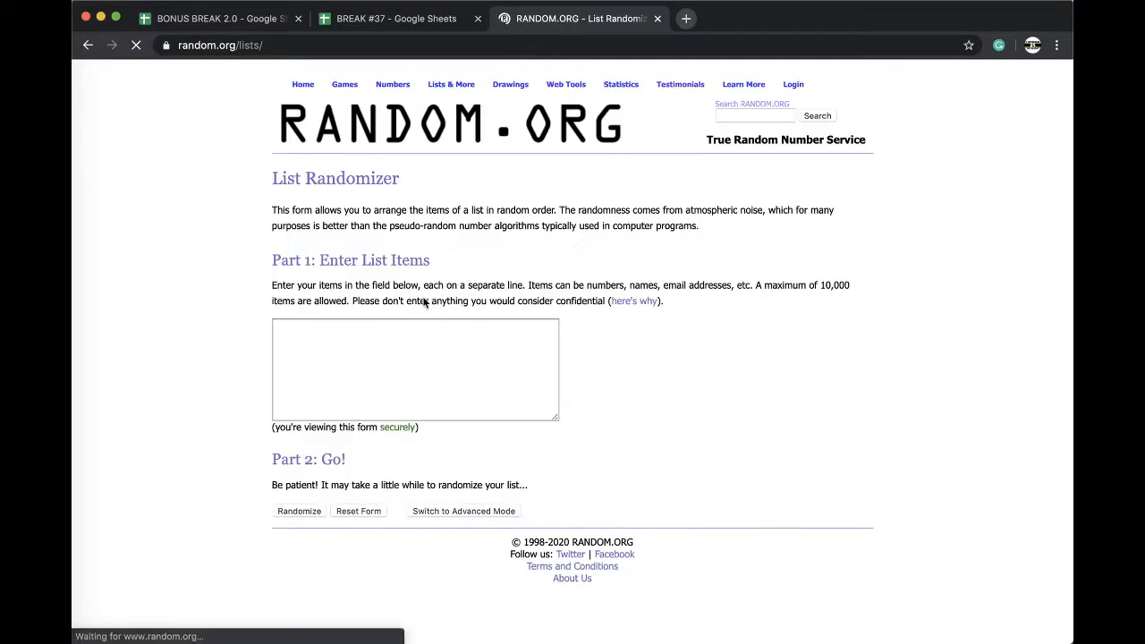
Randomize the 31 pasted owner names on Random.org and reshuffle them several times.
{"action": "left_click", "coordinate": [299, 512]}
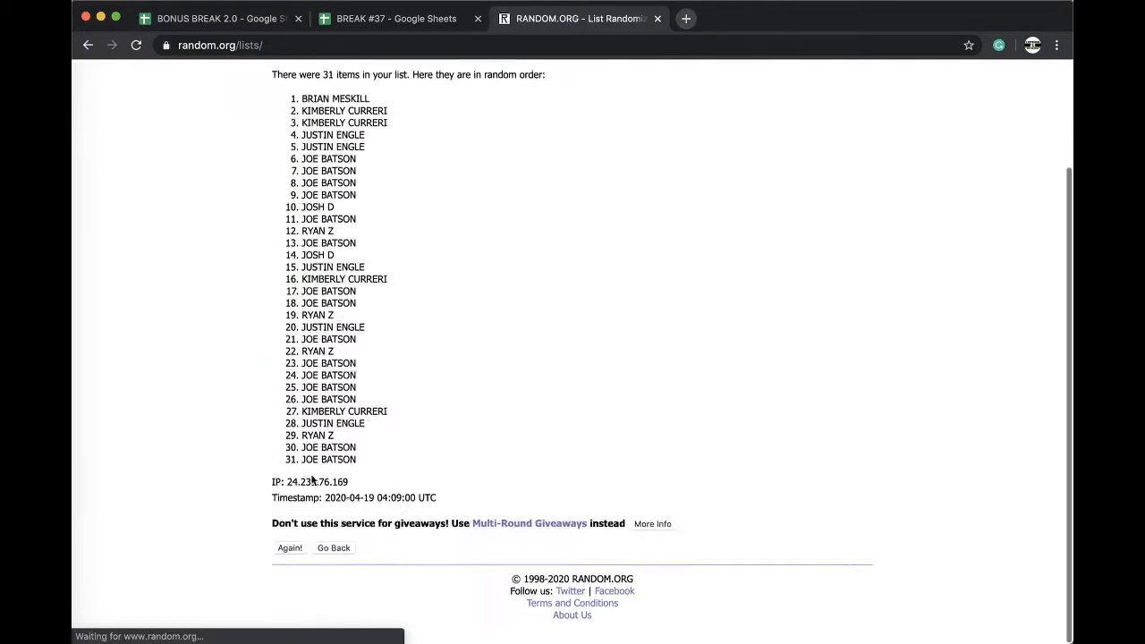
{"action": "left_click", "coordinate": [290, 547]}
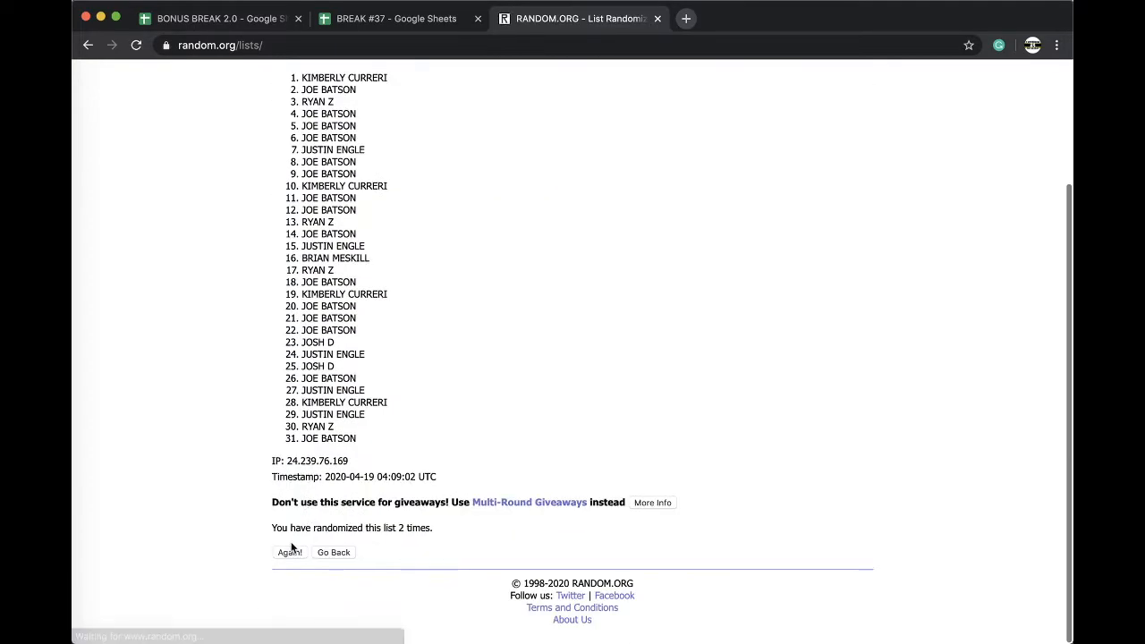
{"action": "left_click", "coordinate": [290, 551]}
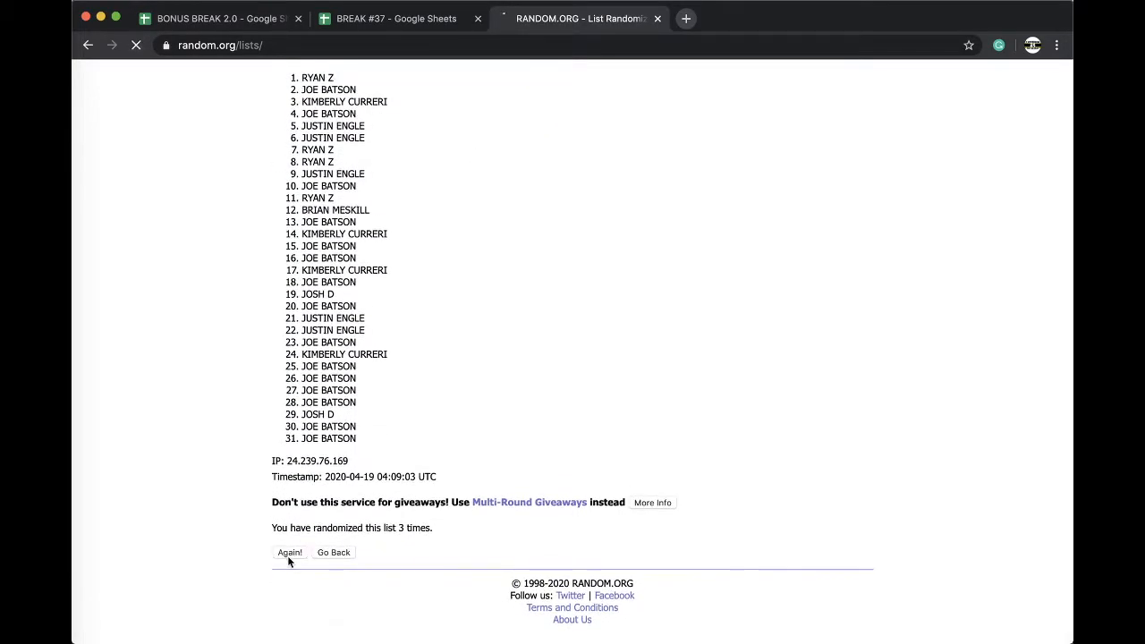
{"action": "left_click", "coordinate": [290, 551]}
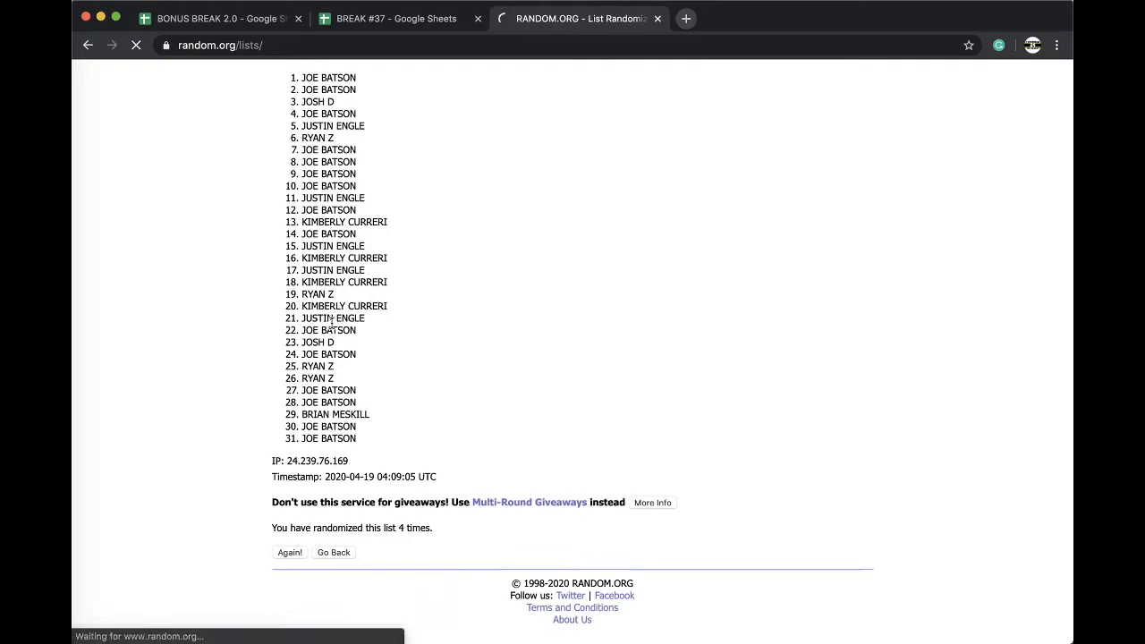
{"action": "left_click", "coordinate": [395, 18]}
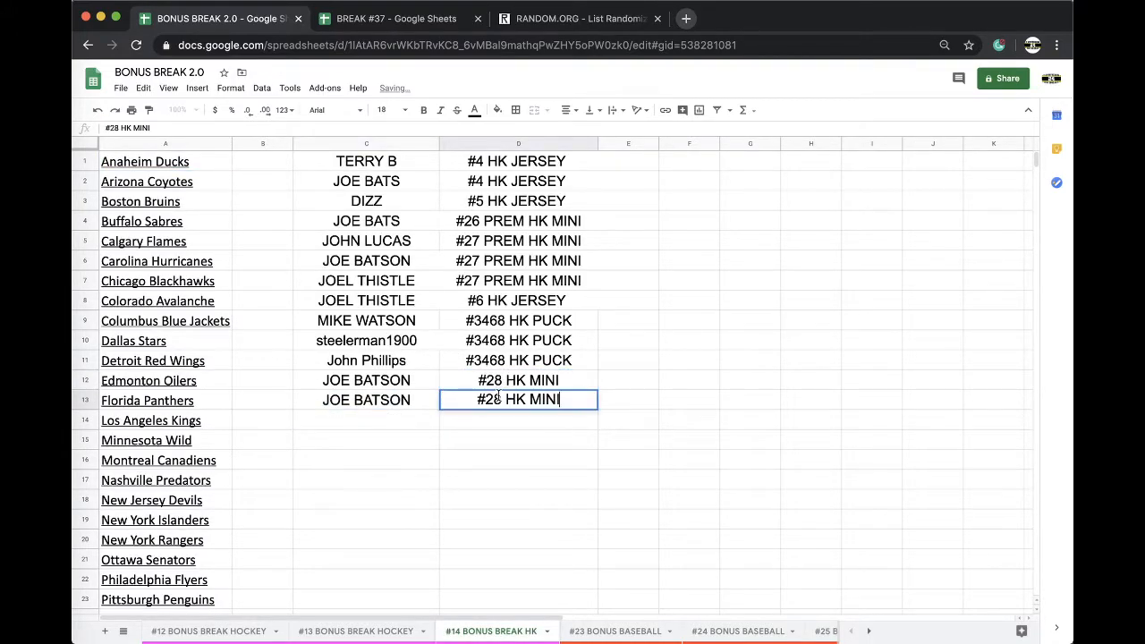
{"action": "type", "text": "#29 HK MINI"}
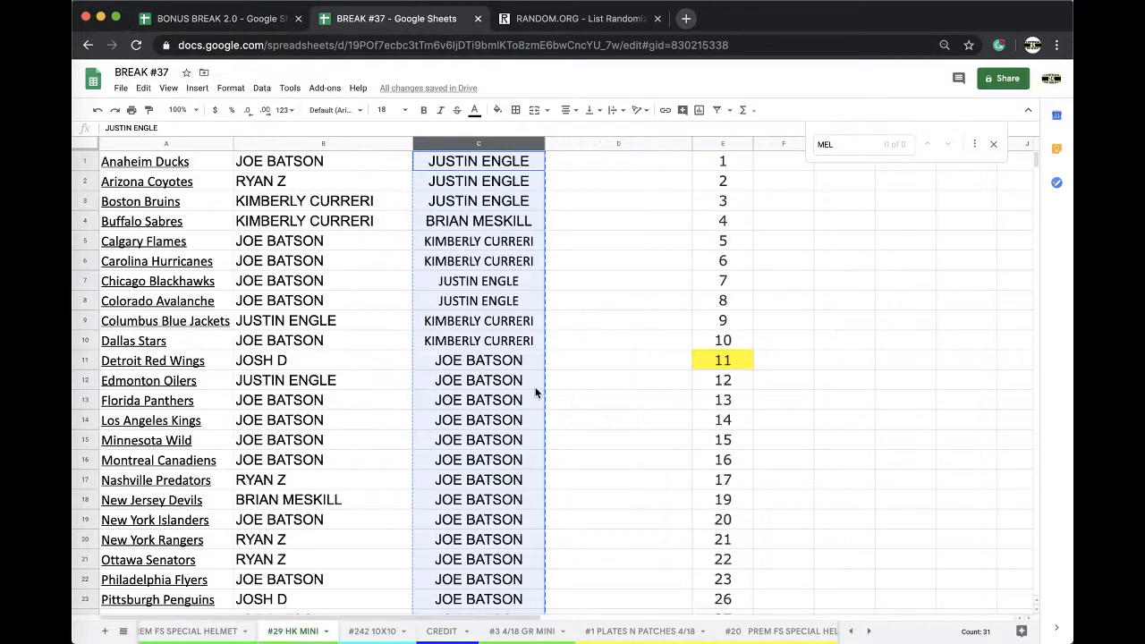
Step through the BREAK #37 tabs to reach the #20 PREM FS SPECIAL HELMET sheet.
{"action": "left_click", "coordinate": [522, 630]}
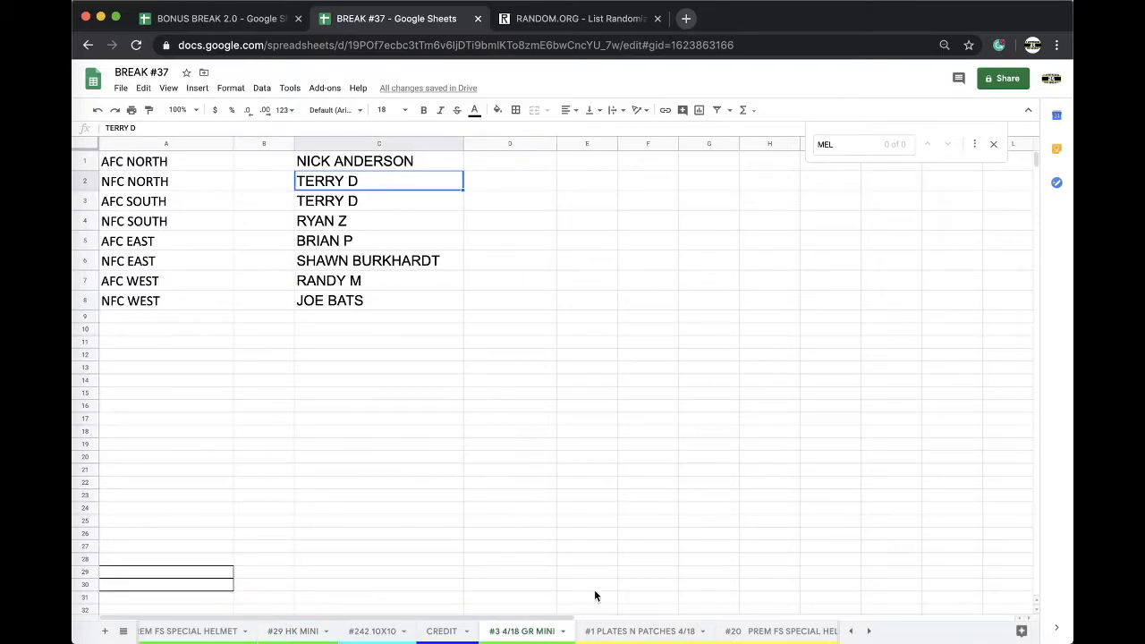
{"action": "left_click", "coordinate": [637, 630]}
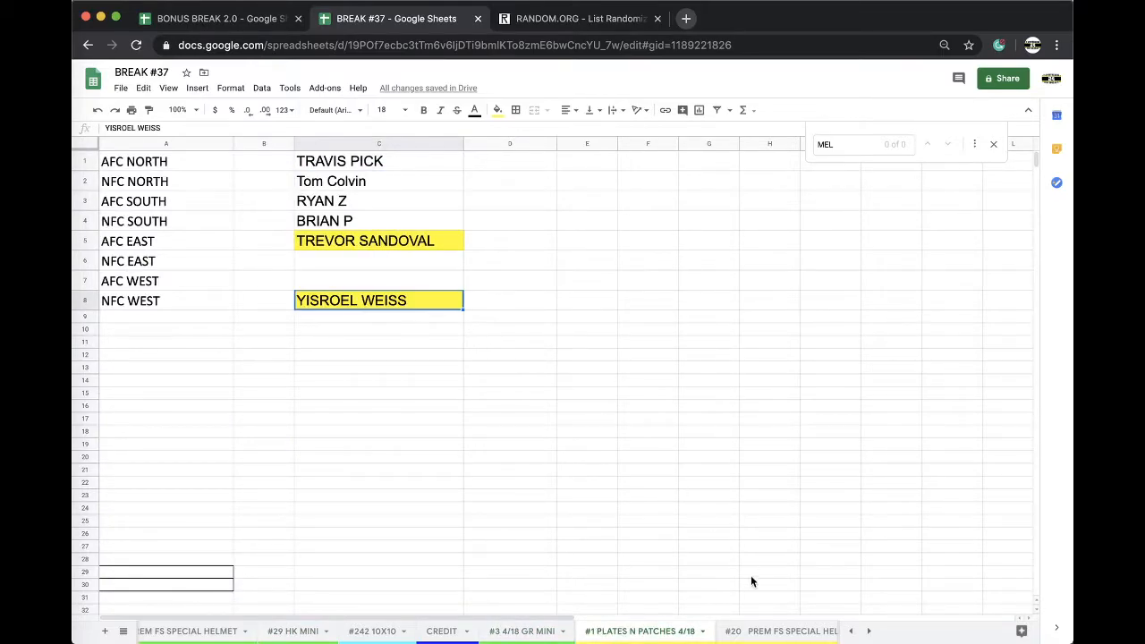
{"action": "left_click", "coordinate": [522, 629]}
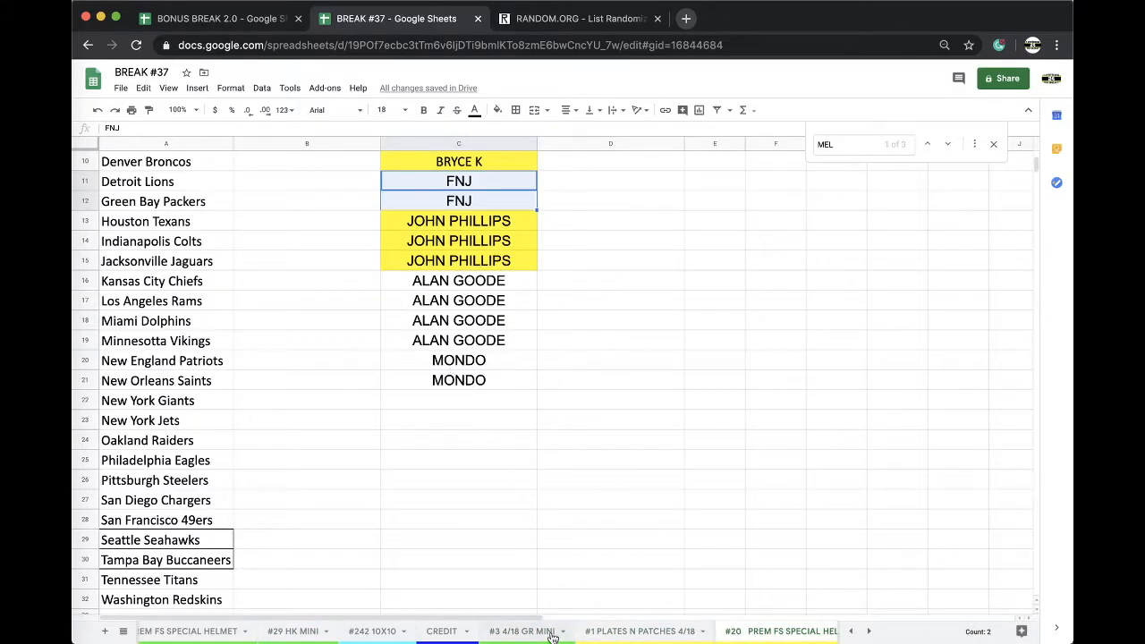